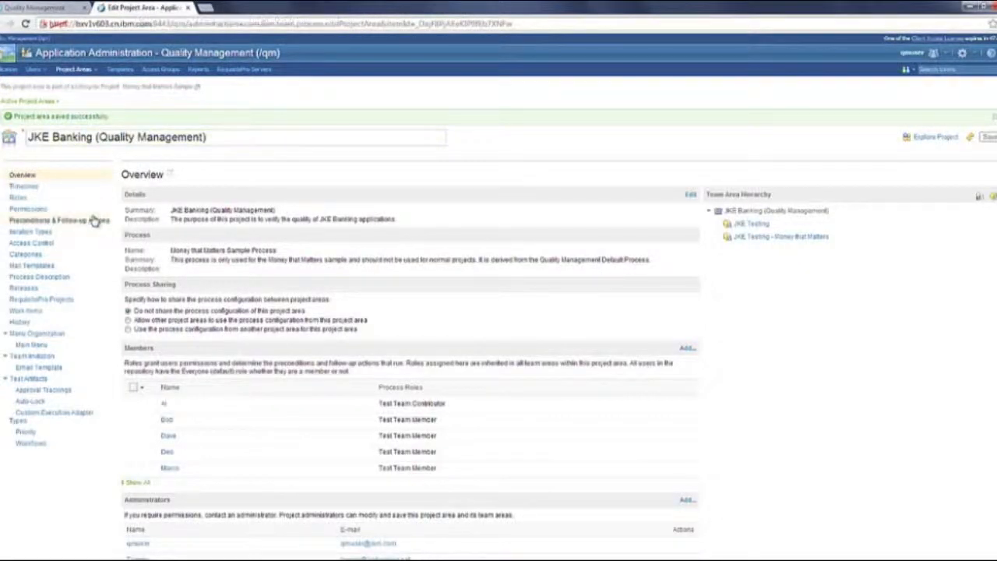
mouse_move(62, 222)
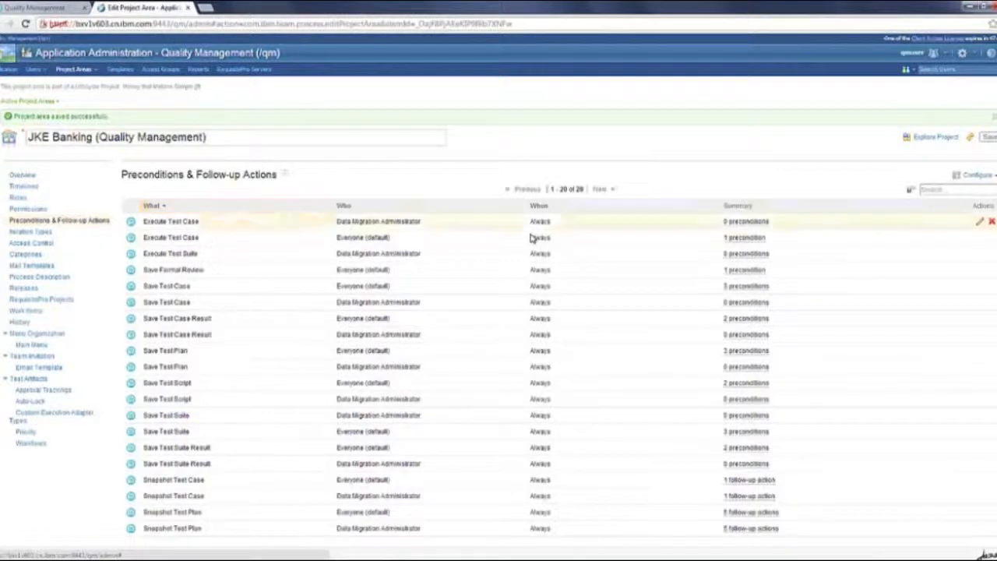
mouse_move(615, 269)
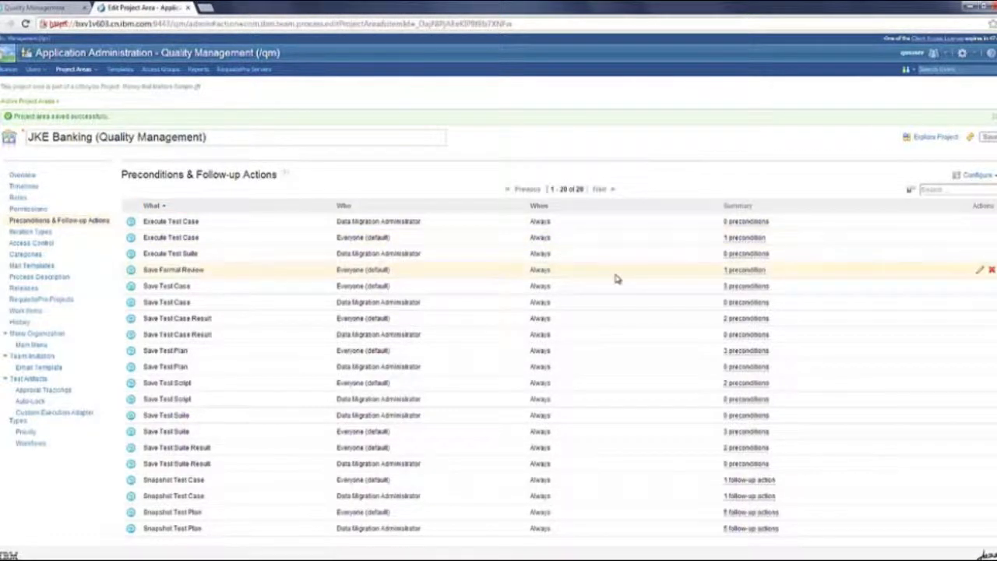
mouse_move(980, 274)
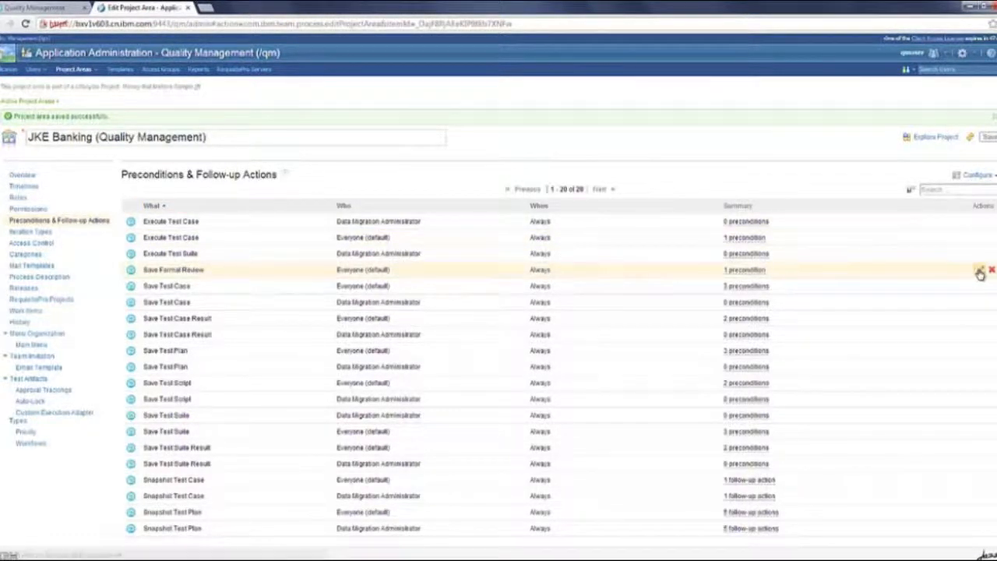
Edit Save Formal Review and show its E-Signature Required precondition details.
left_click(980, 269)
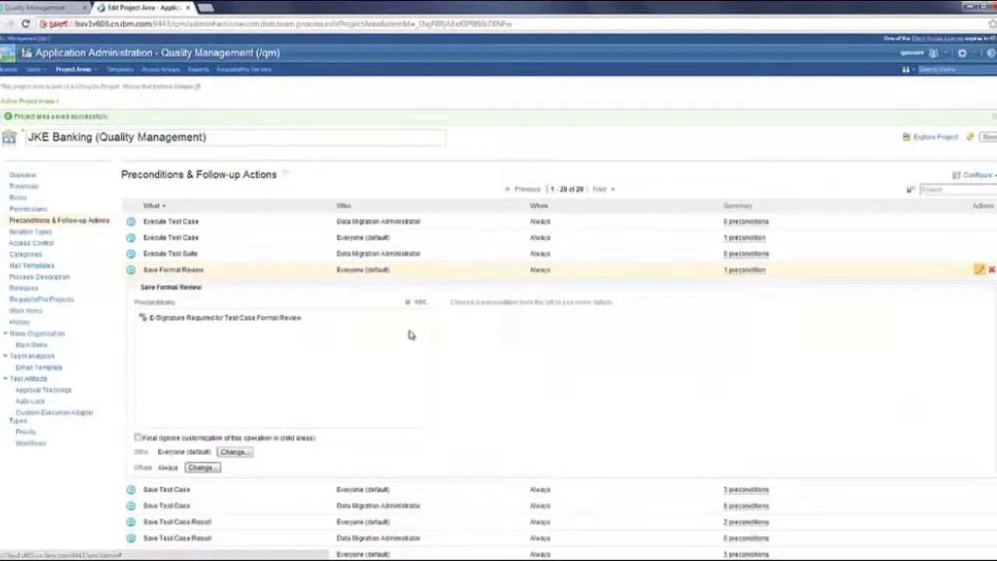
left_click(224, 318)
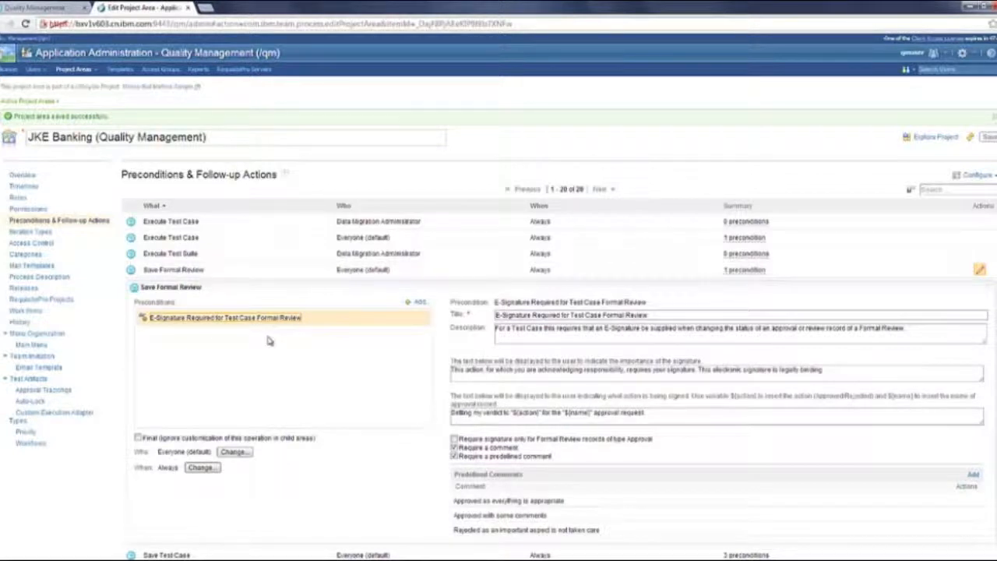
mouse_move(385, 337)
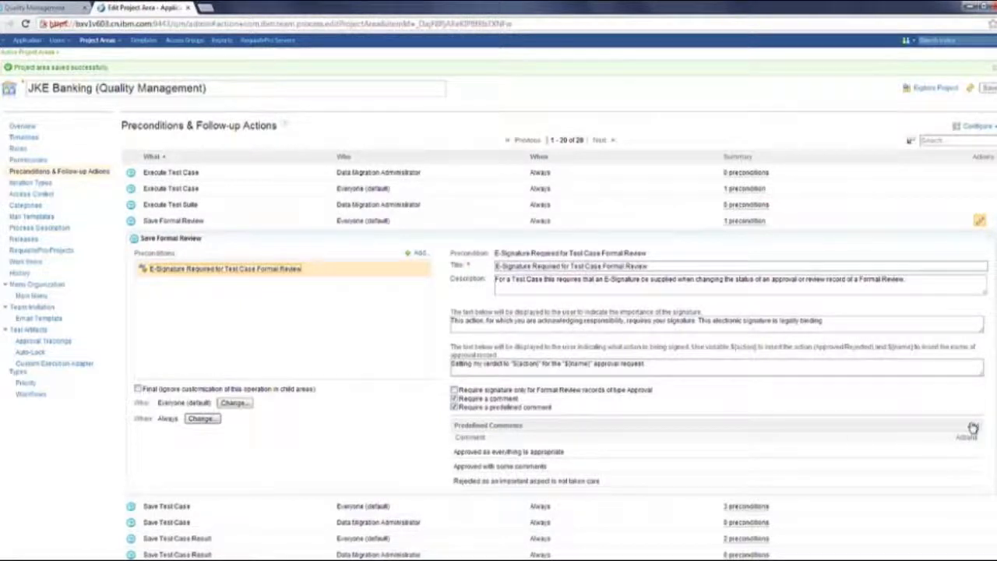
Add a predefined comment starting 'Rejected as r' to the e-signature precondition.
left_click(972, 425)
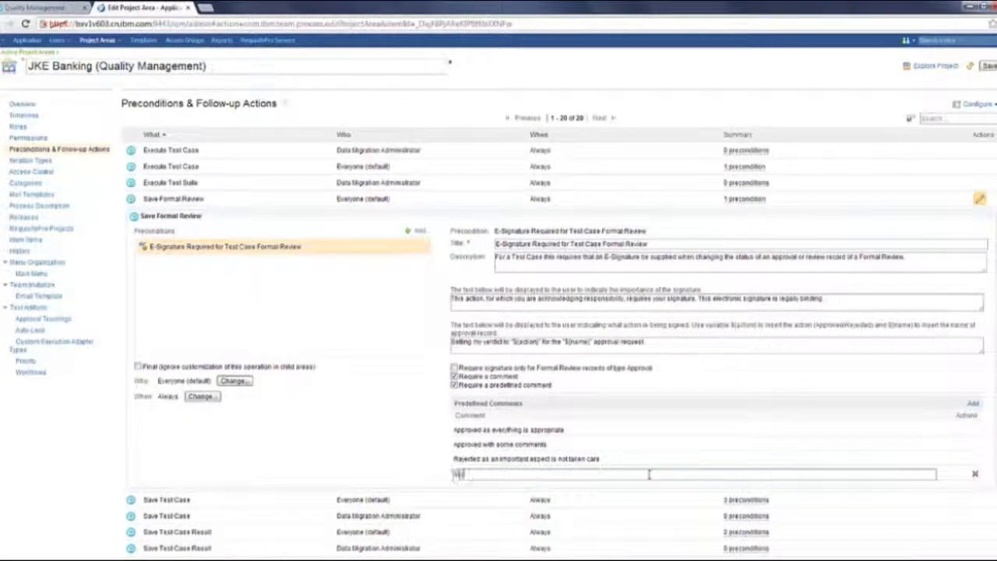
type("Rejected as r")
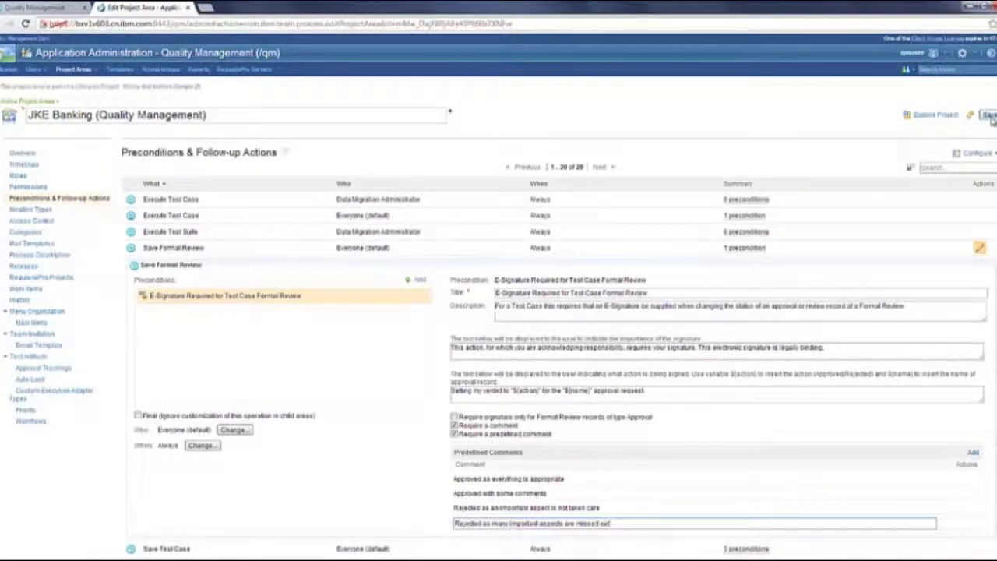
Save the project area changes including the new predefined comment.
left_click(990, 115)
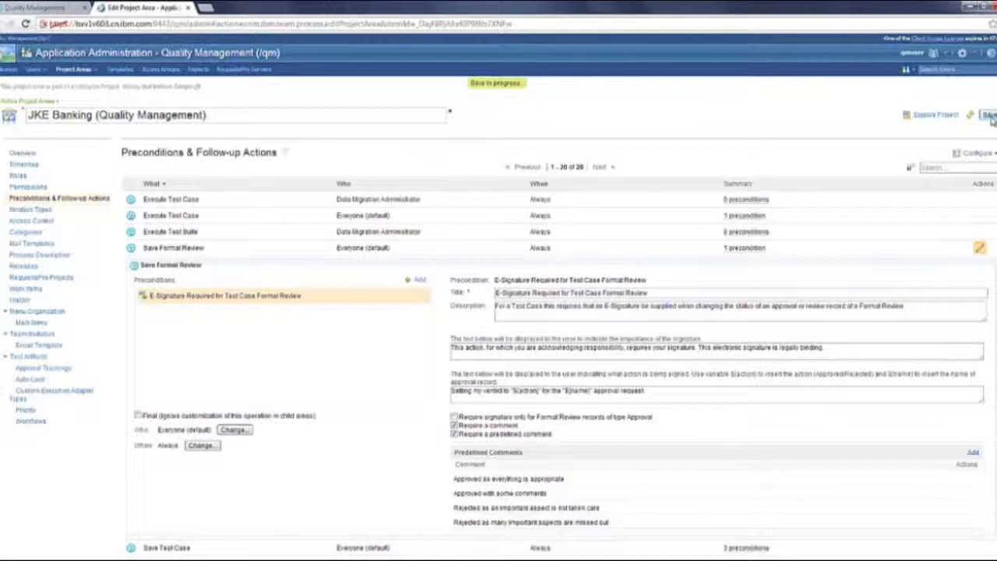
left_click(991, 115)
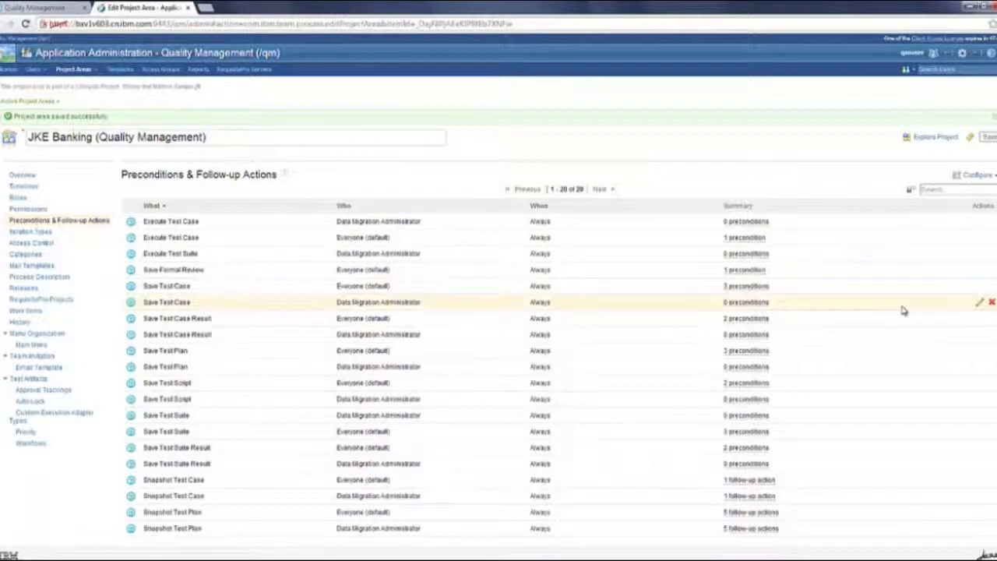
Review the Save Test Case operation's preconditions and go to the JKE Banking dashboard.
left_click(980, 291)
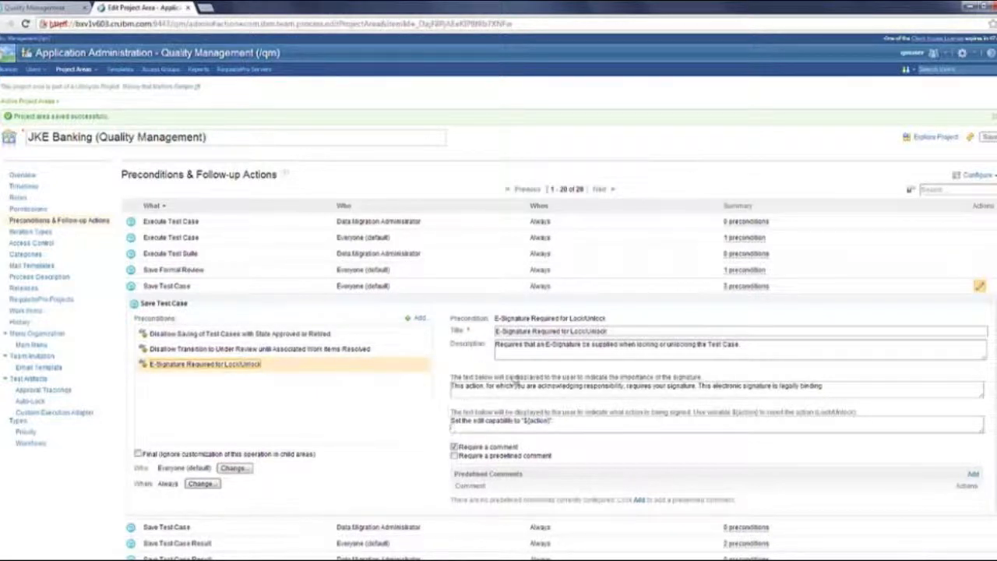
mouse_move(595, 439)
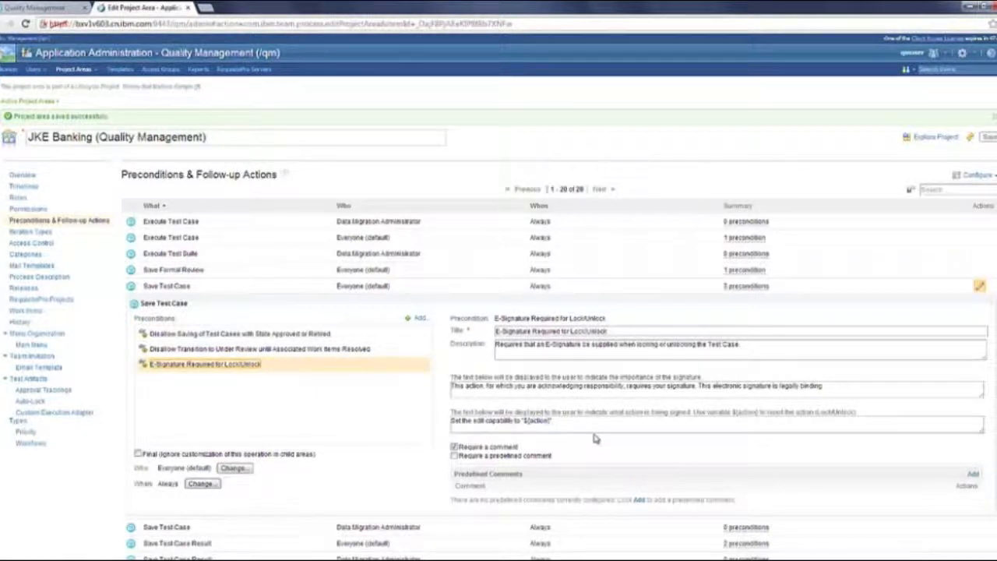
left_click(455, 455)
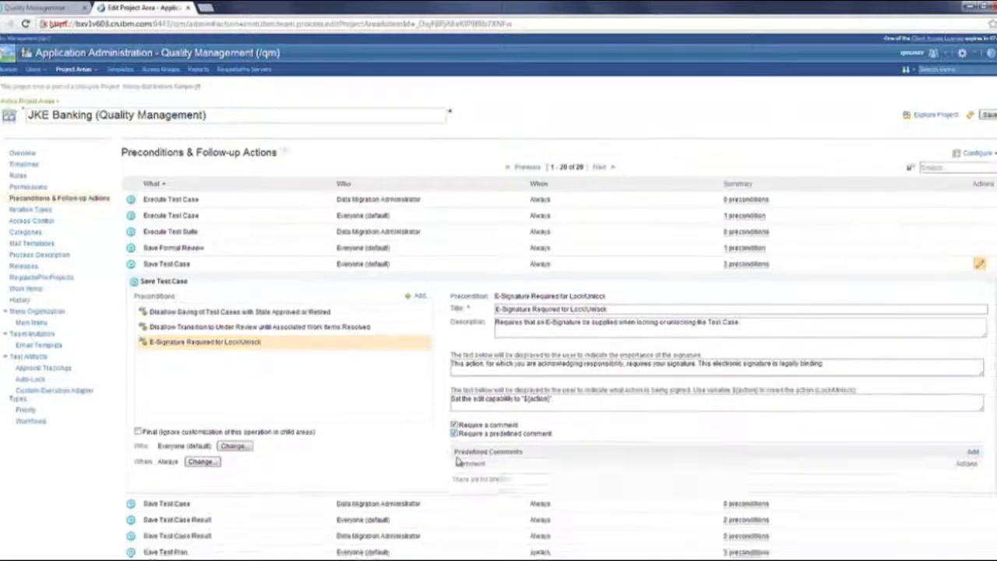
left_click(973, 452)
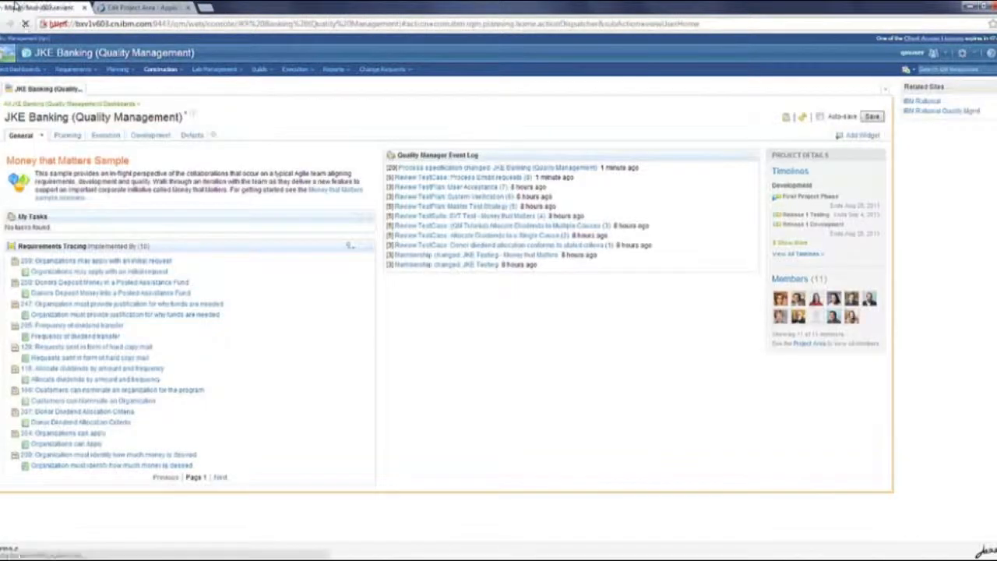
From the Construction menu's recent items, open test case 34: Process Email requests.
left_click(25, 23)
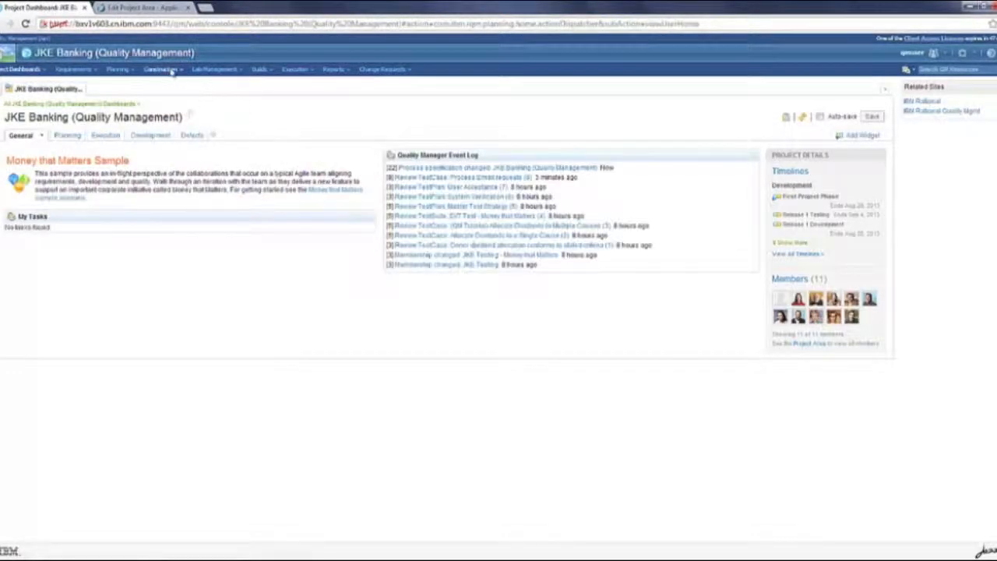
left_click(162, 68)
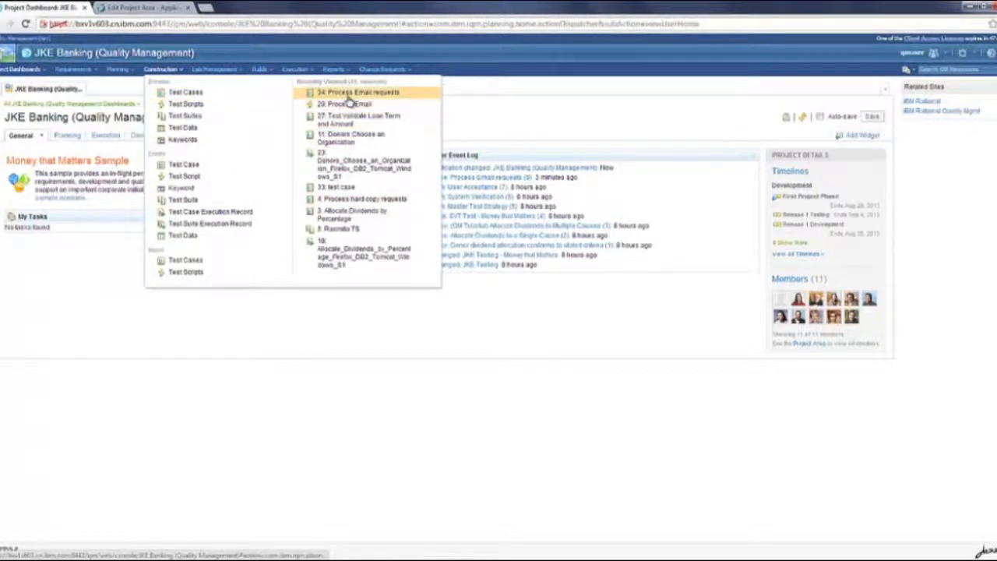
left_click(361, 92)
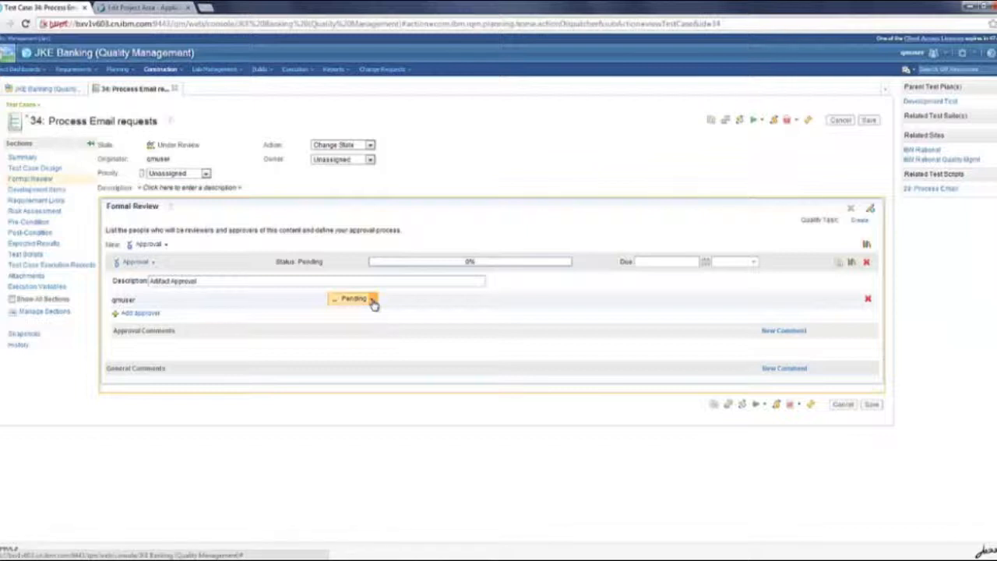
Change the approver's formal review verdict from Pending to Approved.
left_click(353, 299)
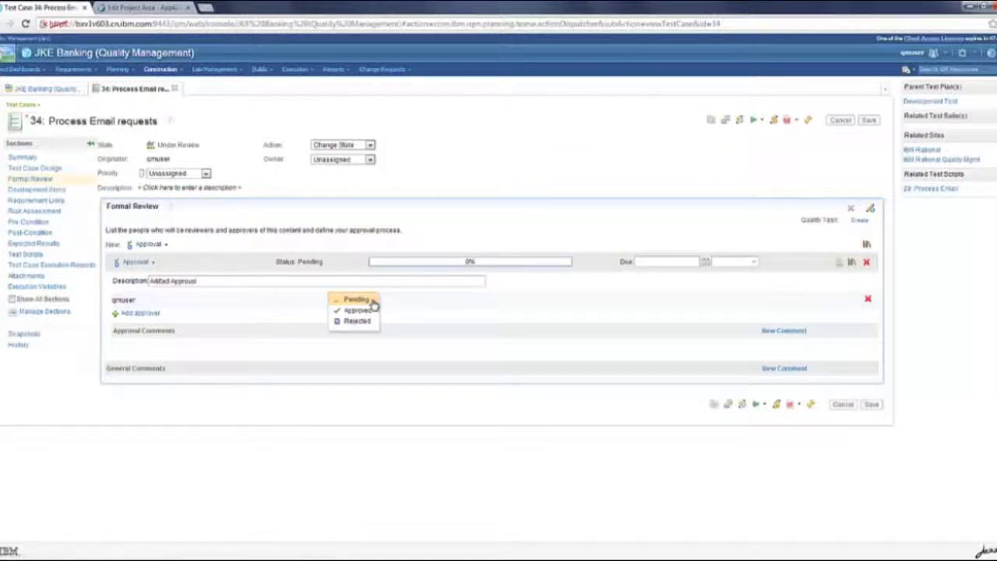
left_click(355, 299)
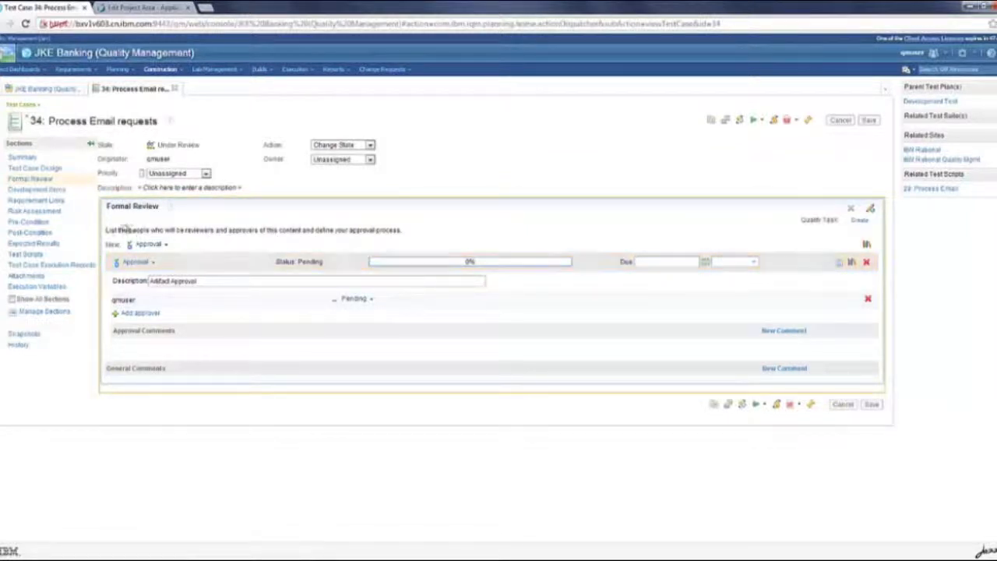
left_click(355, 299)
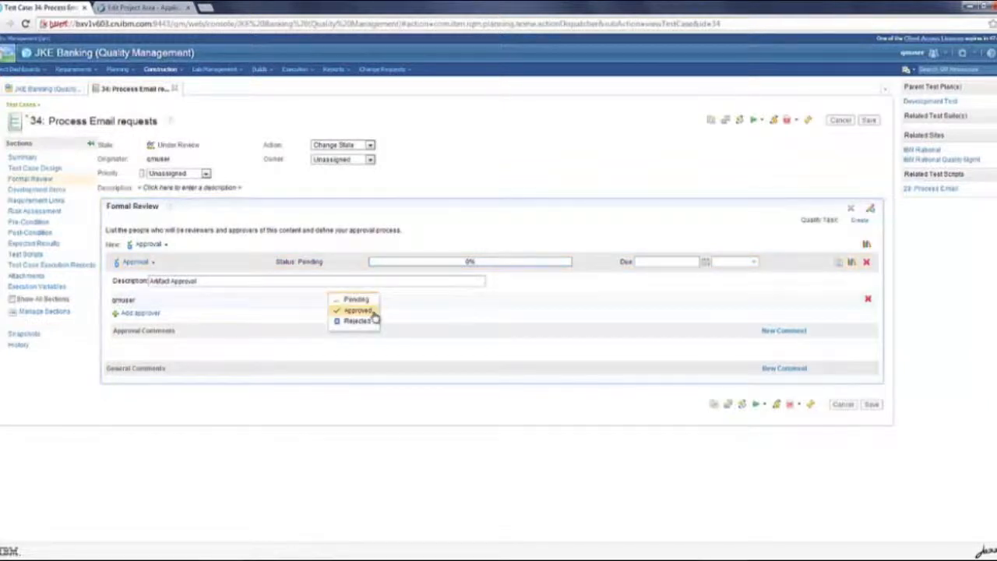
left_click(359, 310)
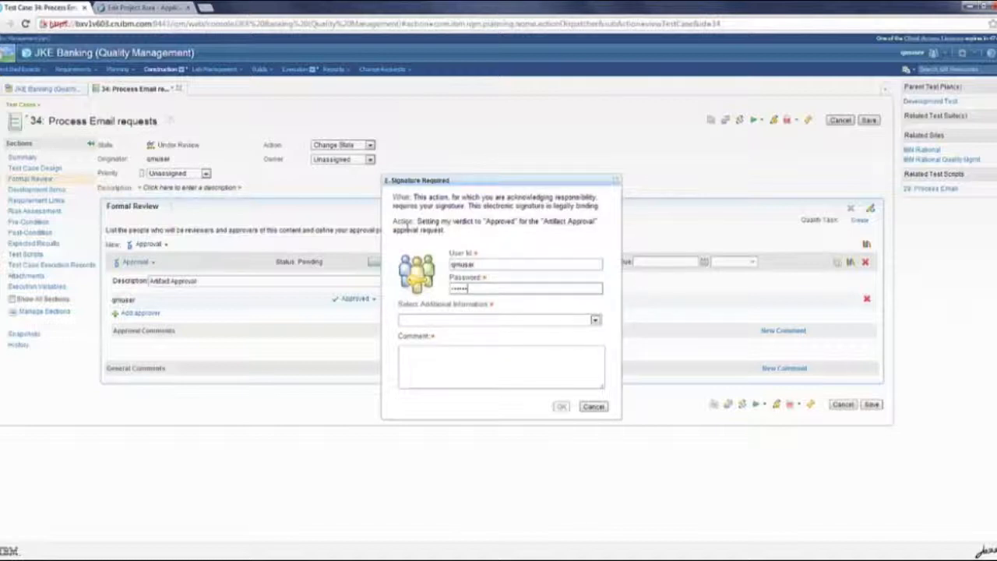
Sign with 'Approved as everything is appropriate' and comment 'All looks good, appro', then submit.
left_click(595, 319)
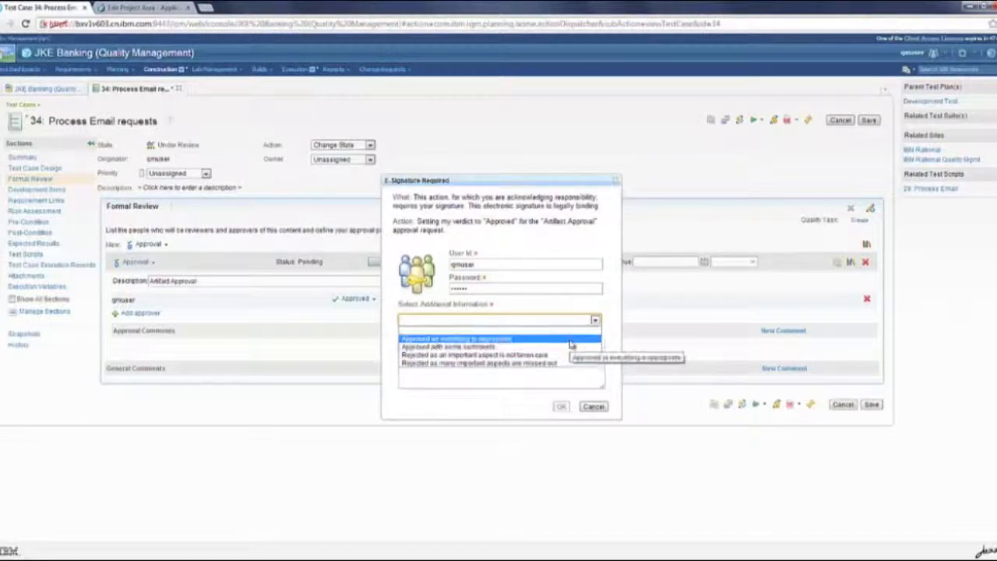
left_click(455, 338)
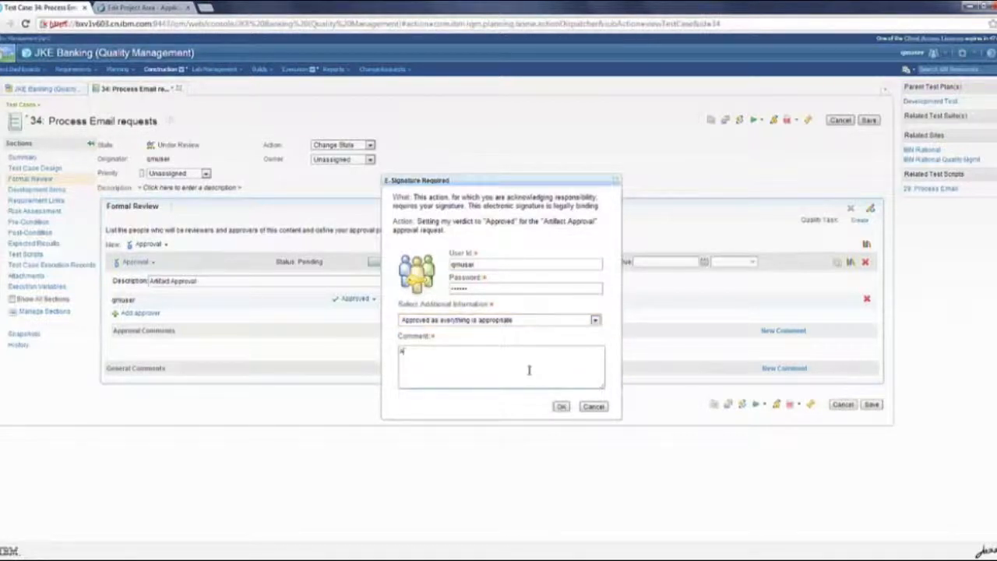
type("All looks g")
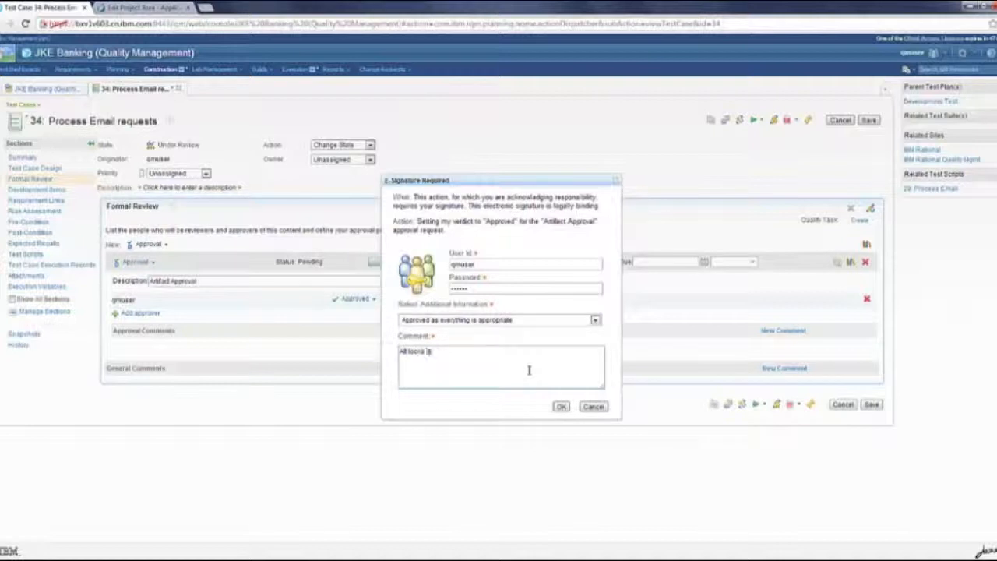
type("good, approving")
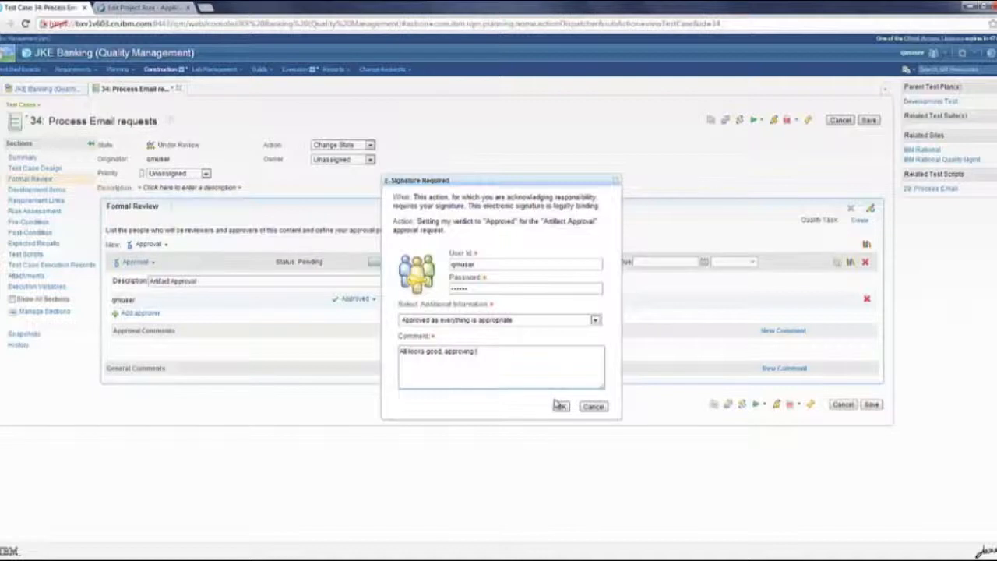
left_click(561, 405)
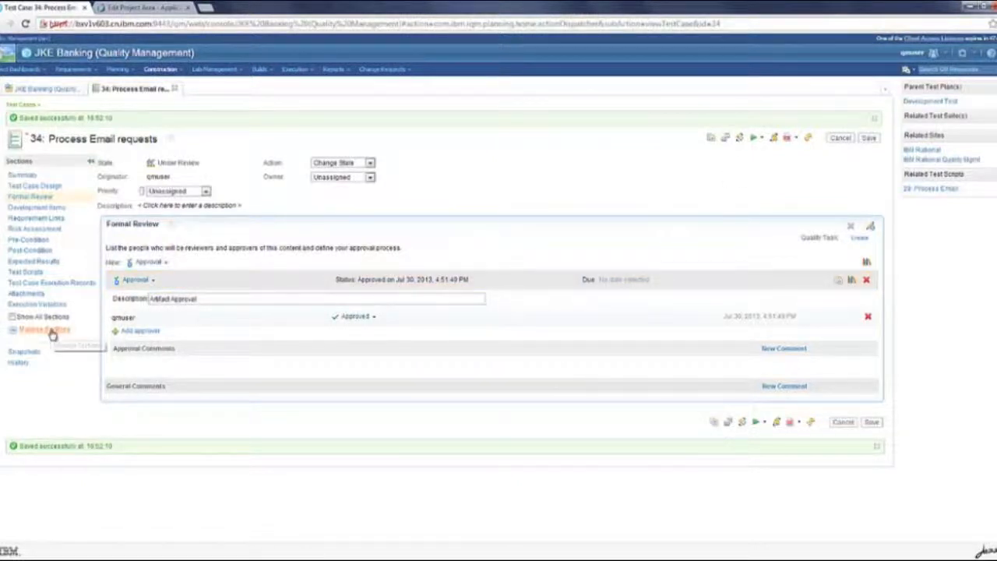
mouse_move(175, 419)
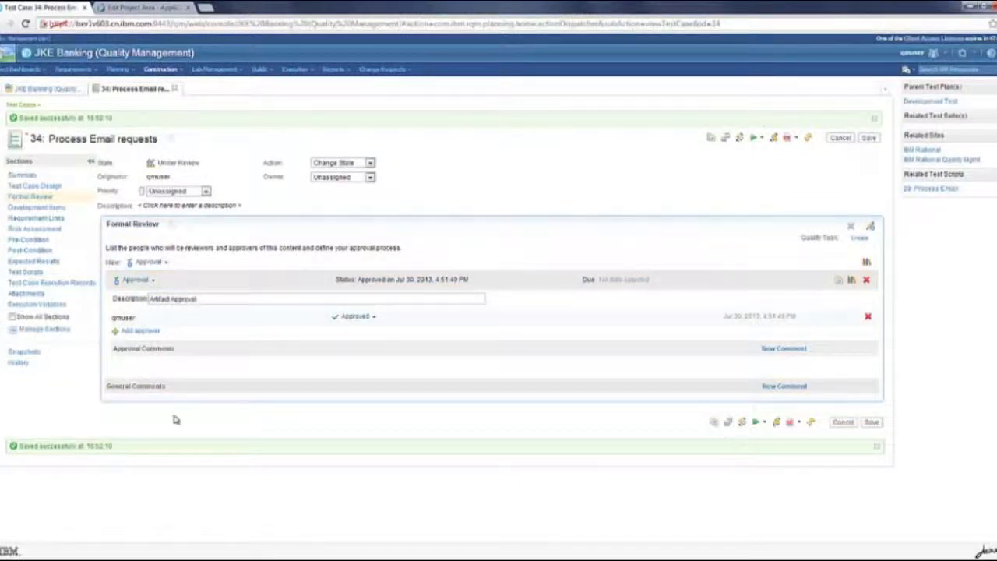
mouse_move(87, 349)
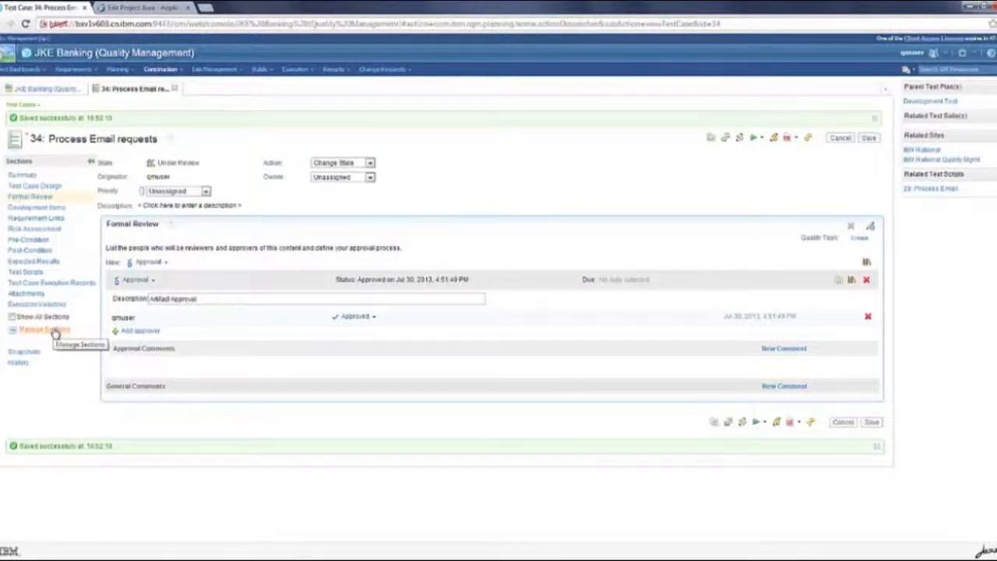
In Manage Sections, move Associated E-Signatures to Selected Sections and confirm.
left_click(44, 328)
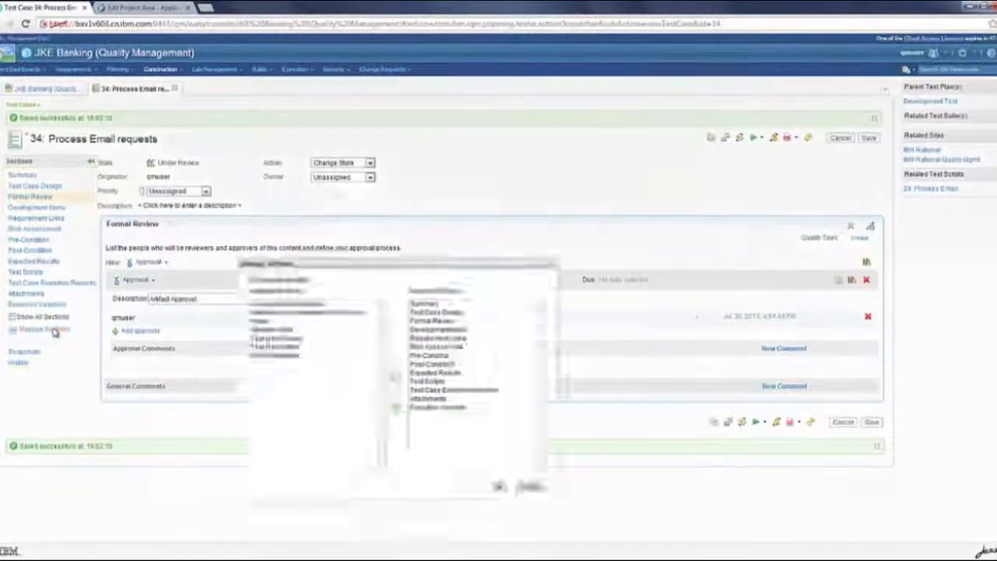
left_click(43, 328)
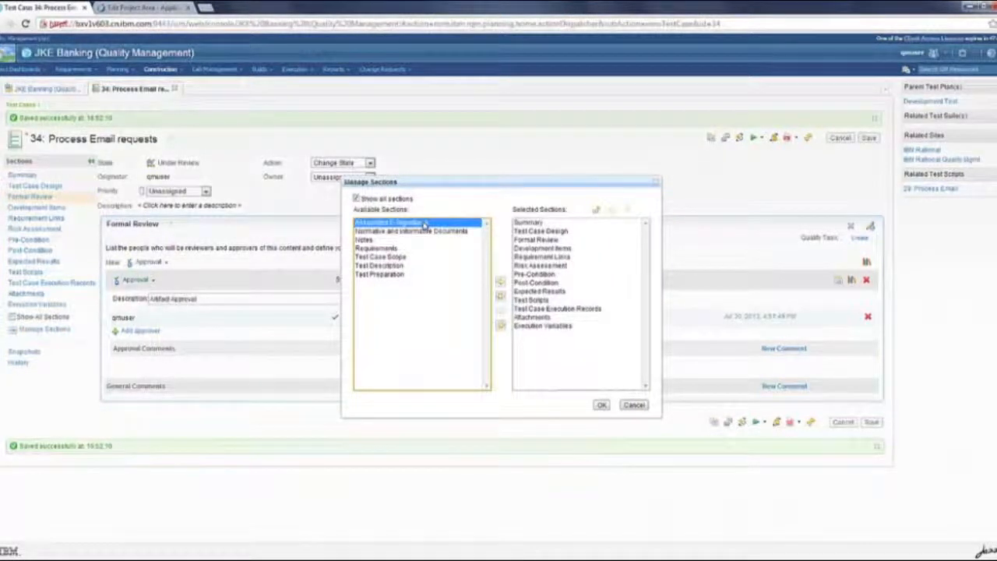
left_click(500, 296)
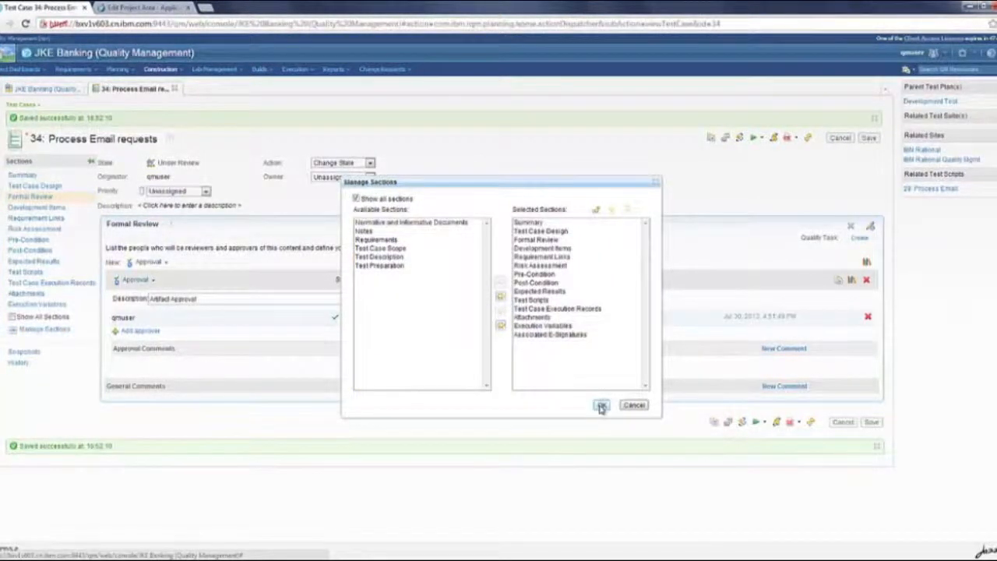
left_click(601, 405)
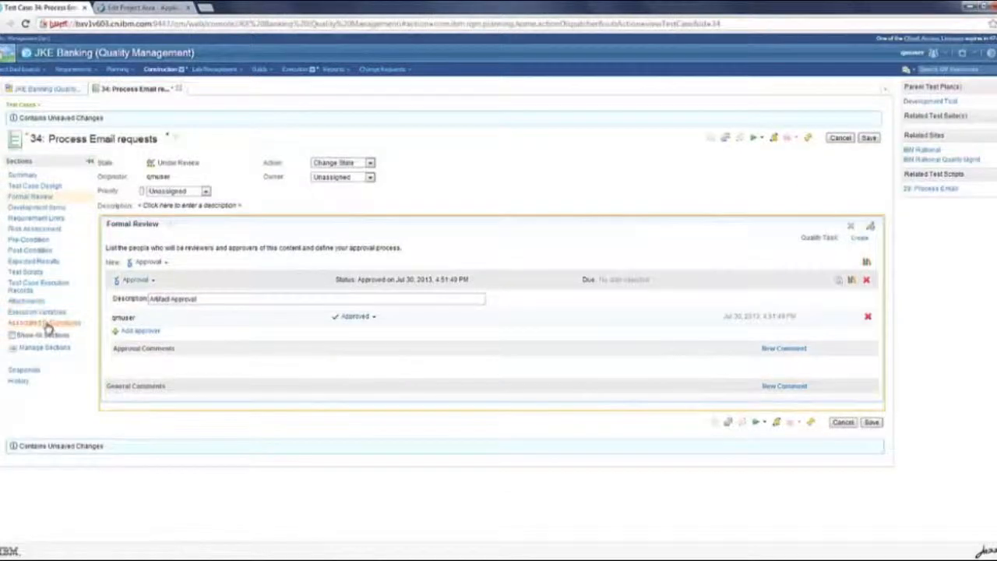
Display the Associated E-Signatures section listing three signature records.
left_click(44, 323)
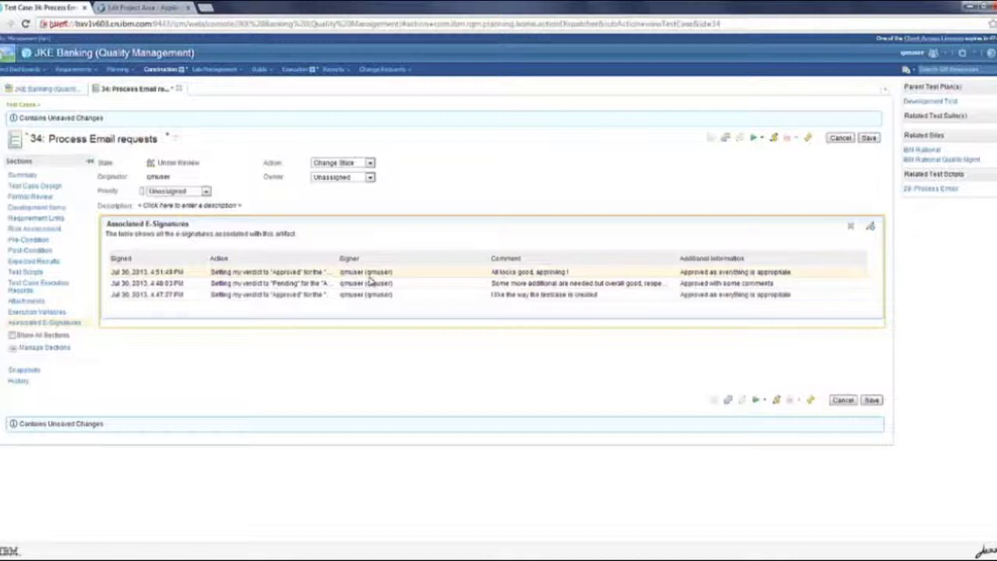
mouse_move(595, 315)
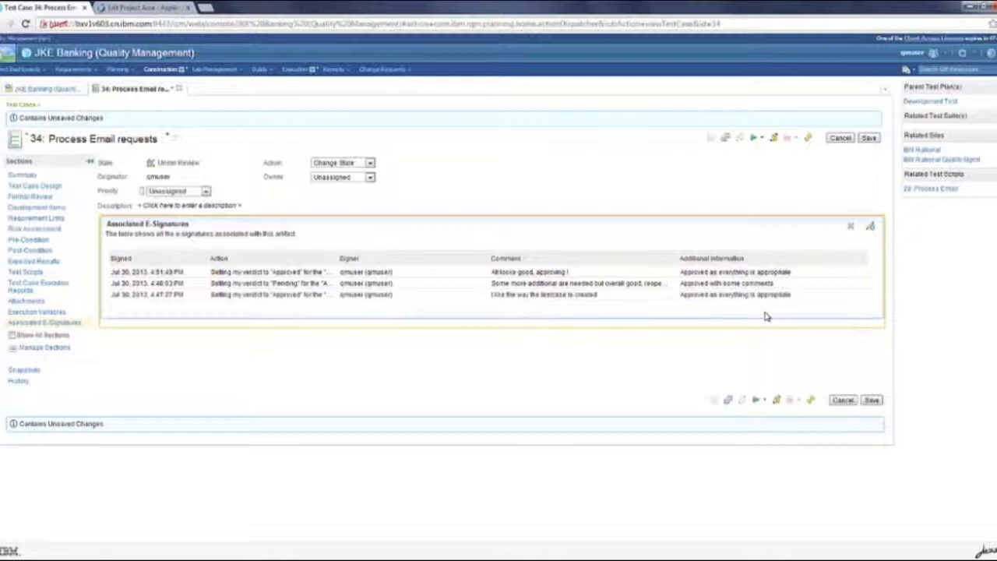
mouse_move(808, 139)
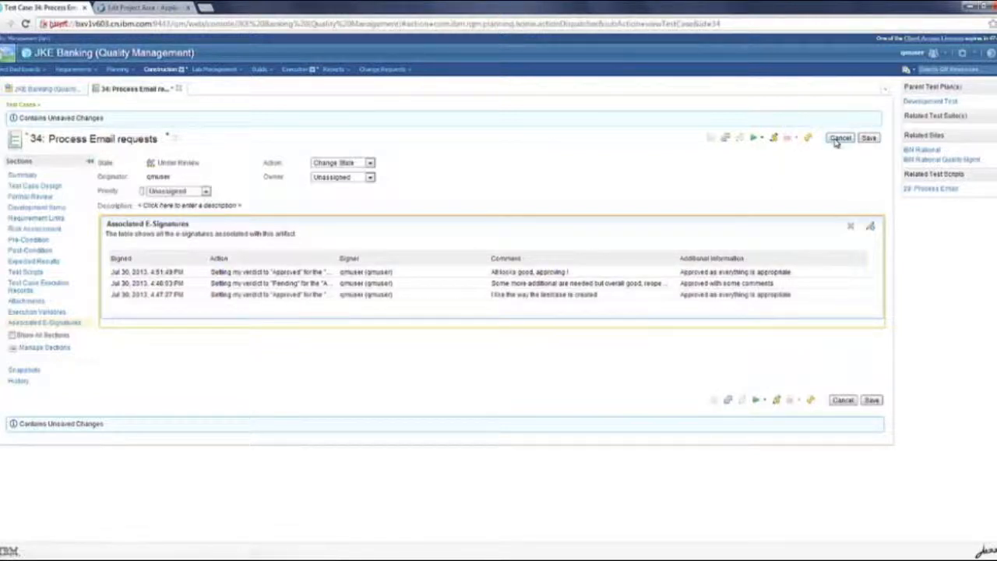
mouse_move(179, 89)
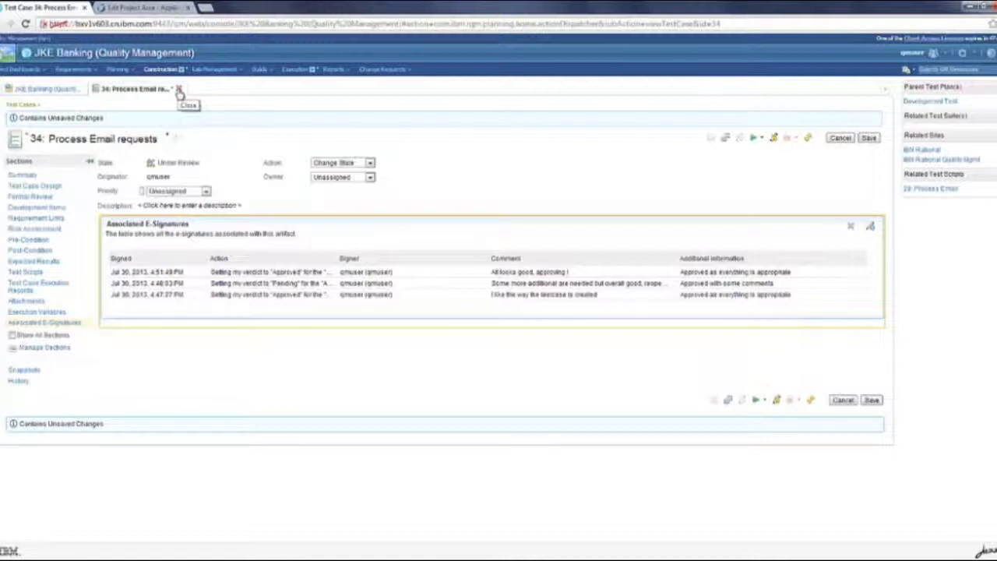
mouse_move(179, 91)
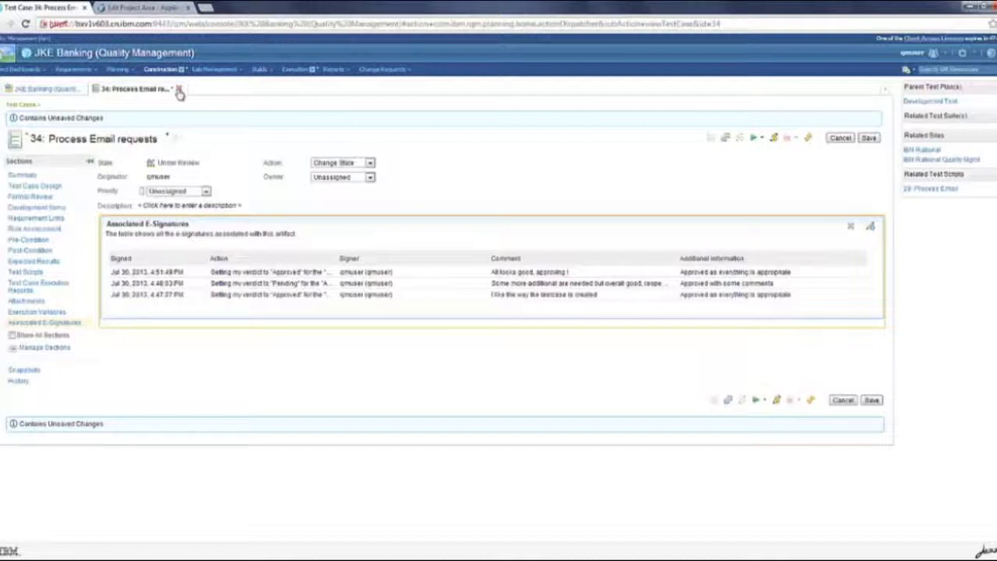
mouse_move(785, 154)
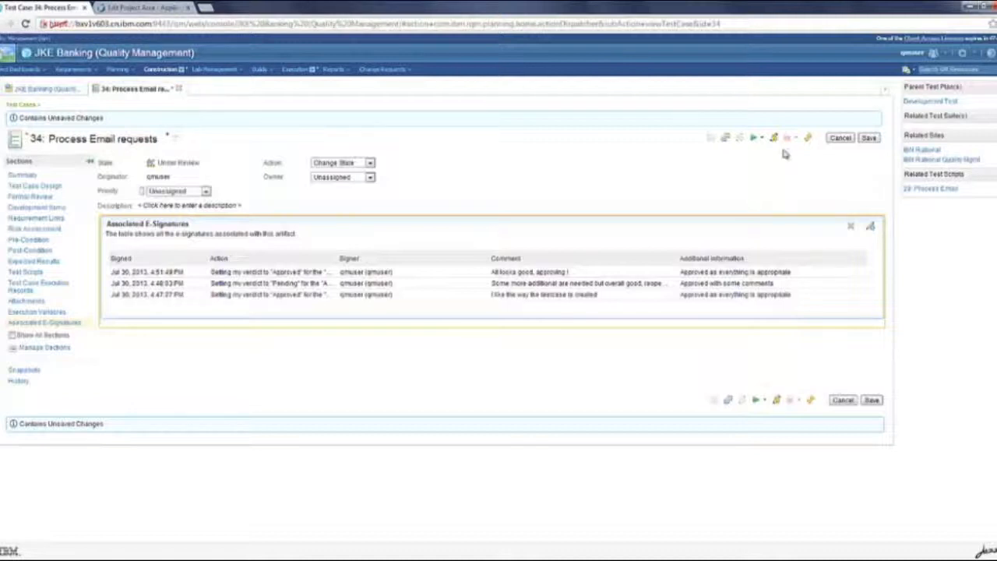
mouse_move(181, 96)
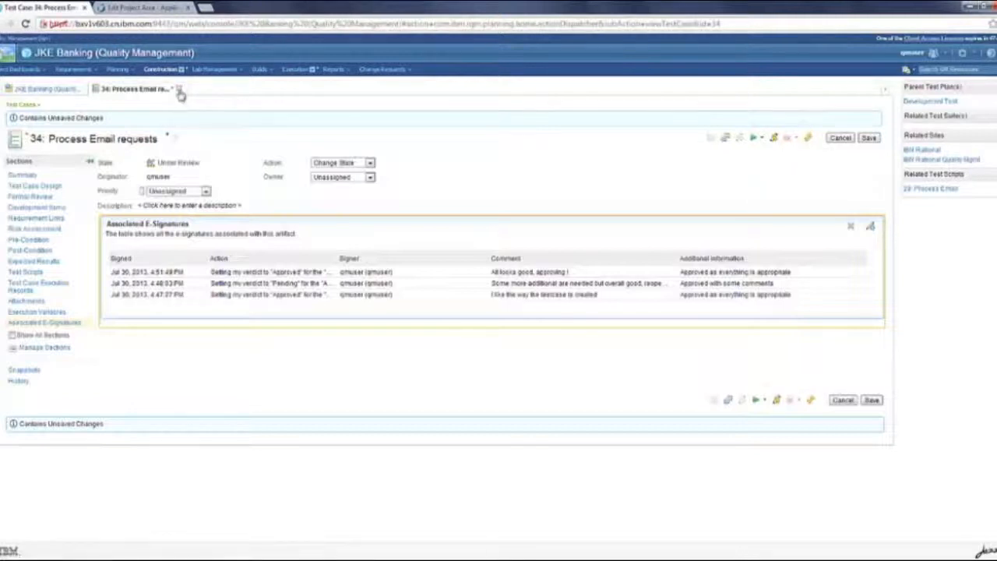
Close the test case and reopen 34: Process Email requests from recent test cases.
left_click(47, 87)
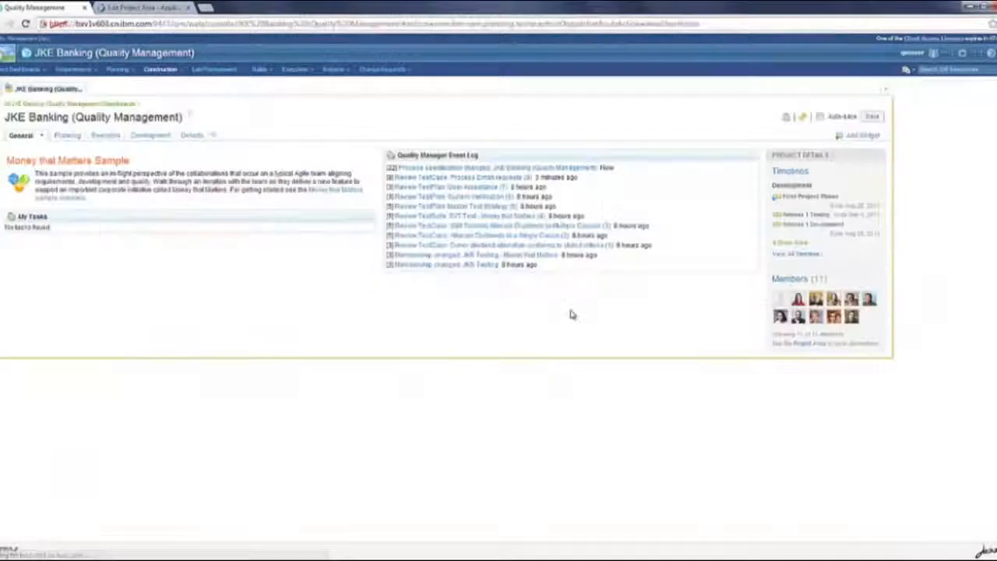
left_click(159, 69)
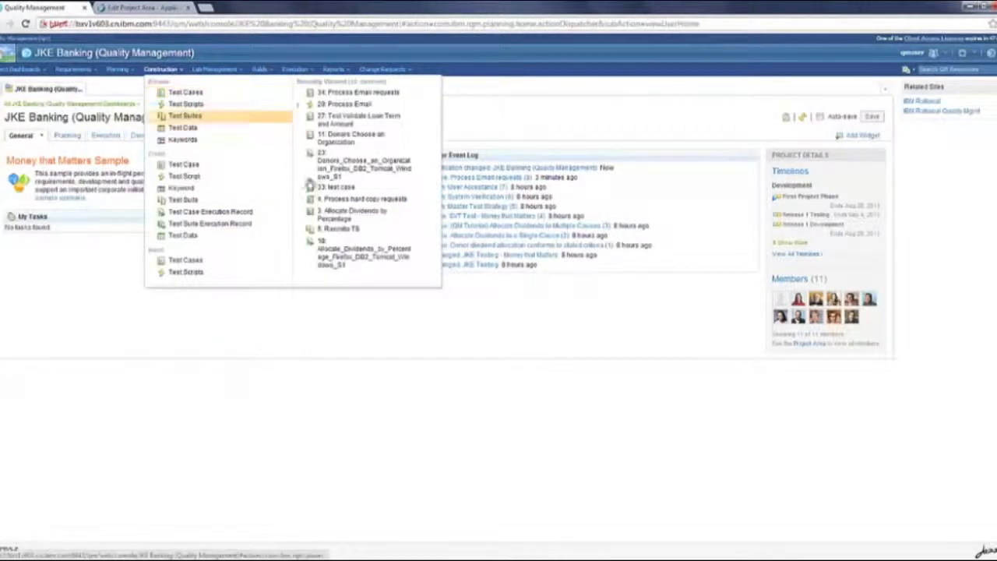
left_click(360, 93)
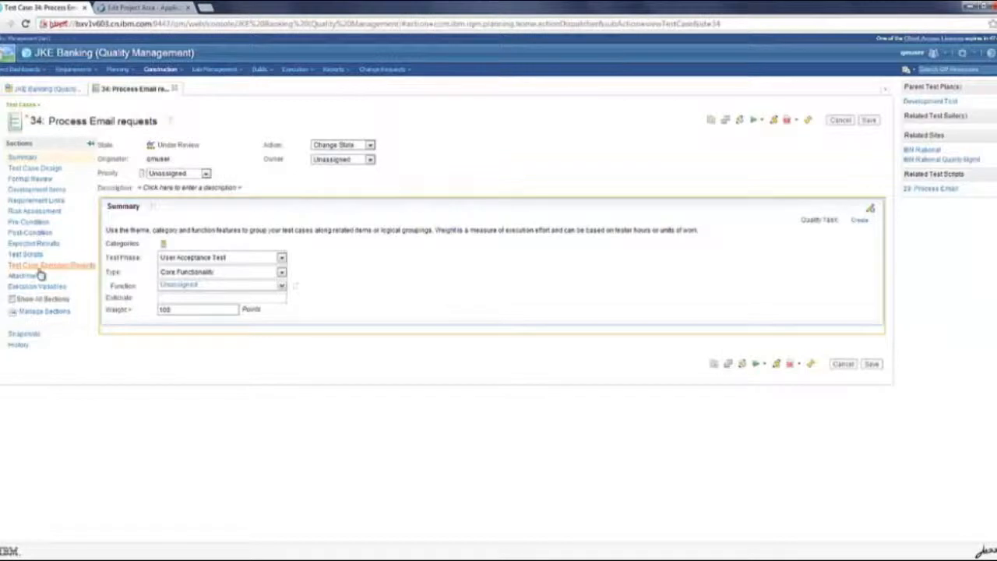
From Test Case Execution Records, run the Chrome execution record of test case 34.
left_click(39, 265)
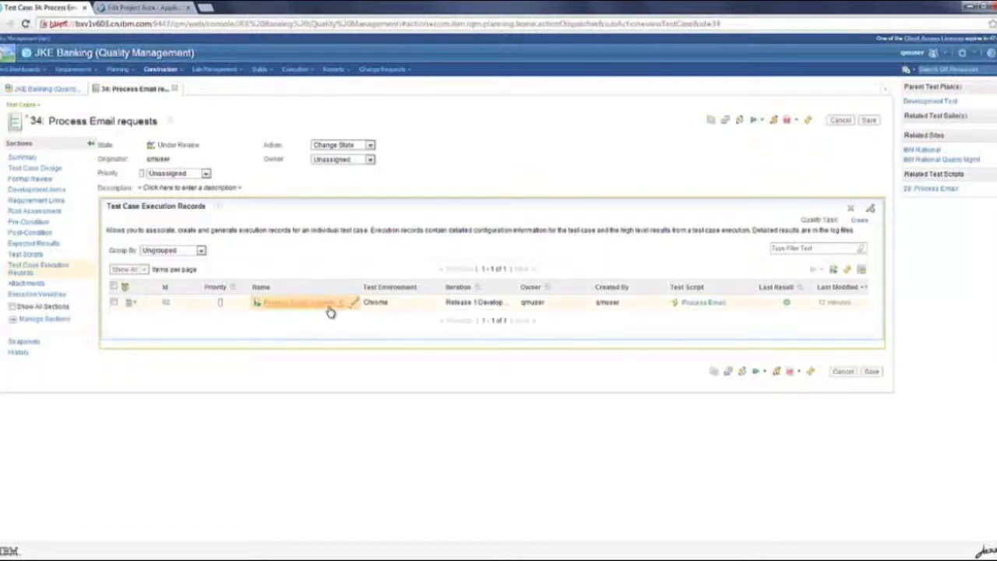
left_click(296, 302)
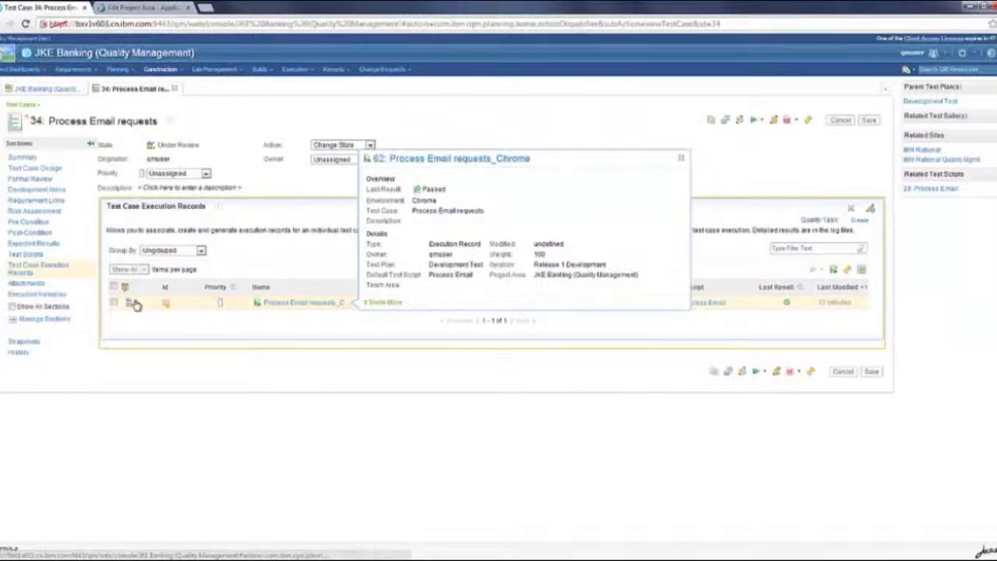
left_click(132, 302)
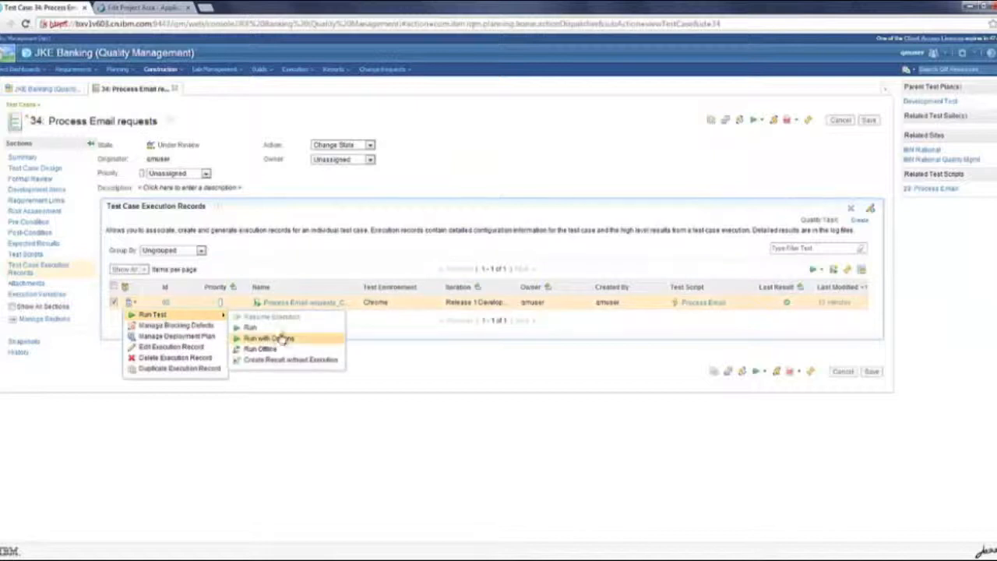
left_click(268, 338)
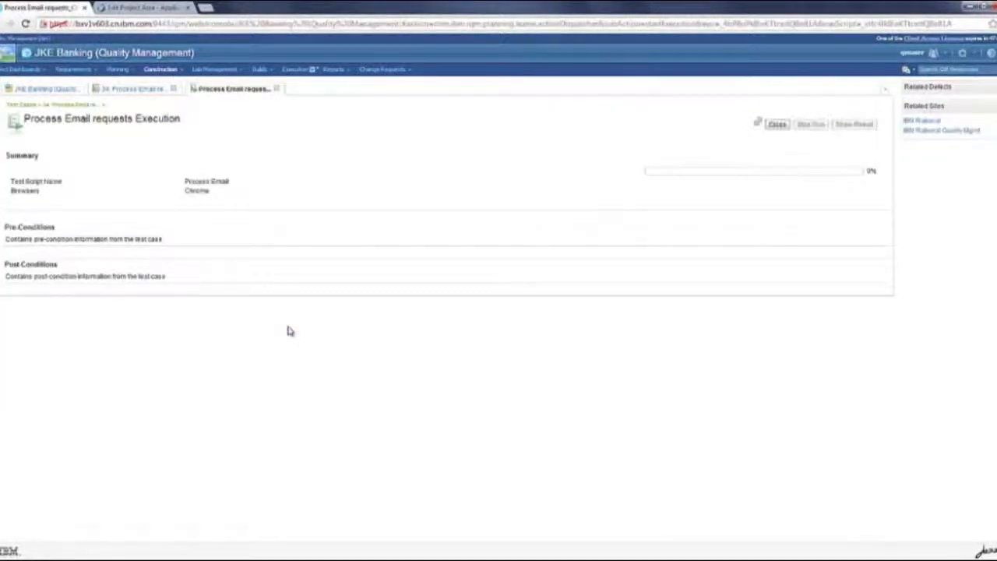
Mark the first steps, log out, and log in as the second user to finish the run.
left_click(811, 125)
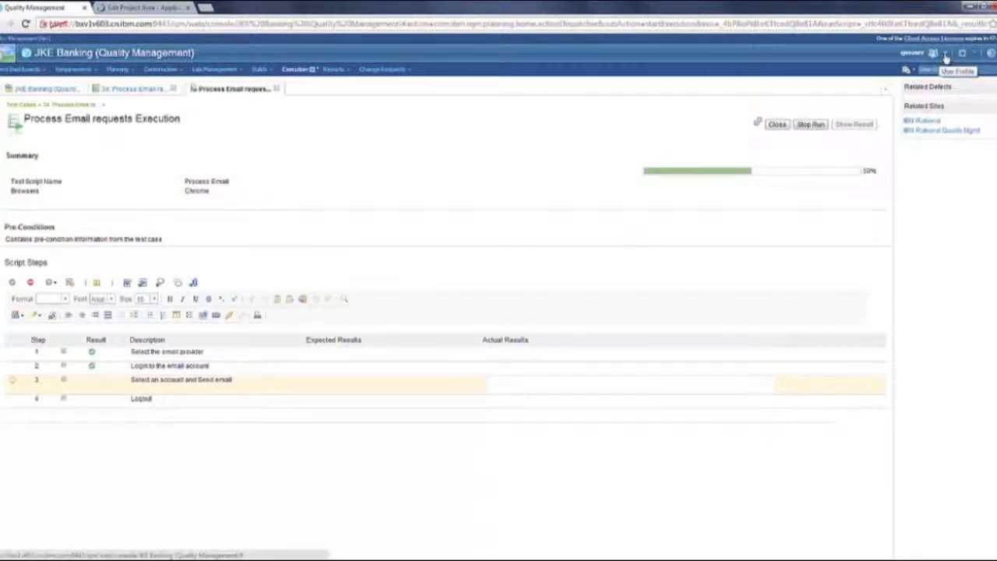
left_click(946, 53)
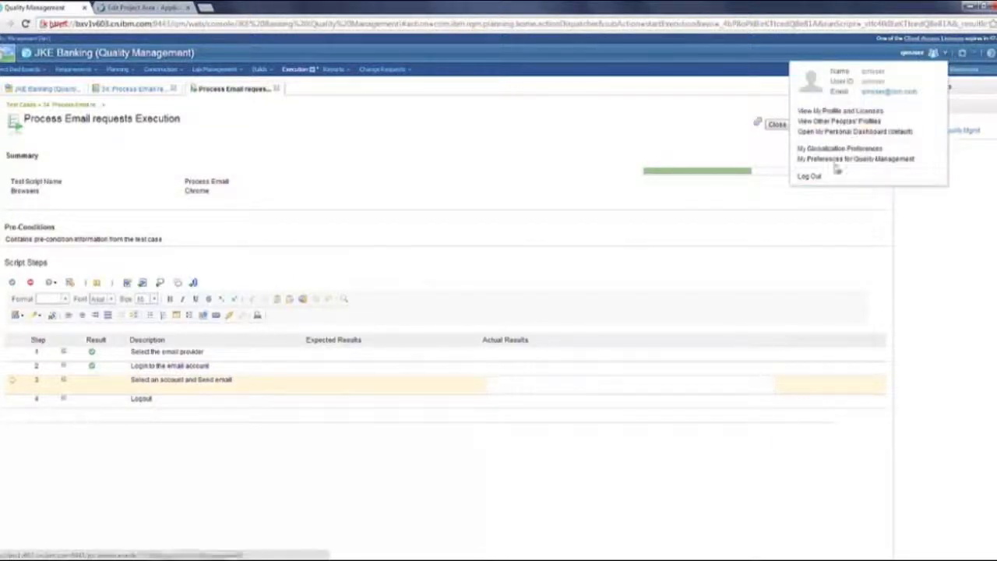
left_click(809, 175)
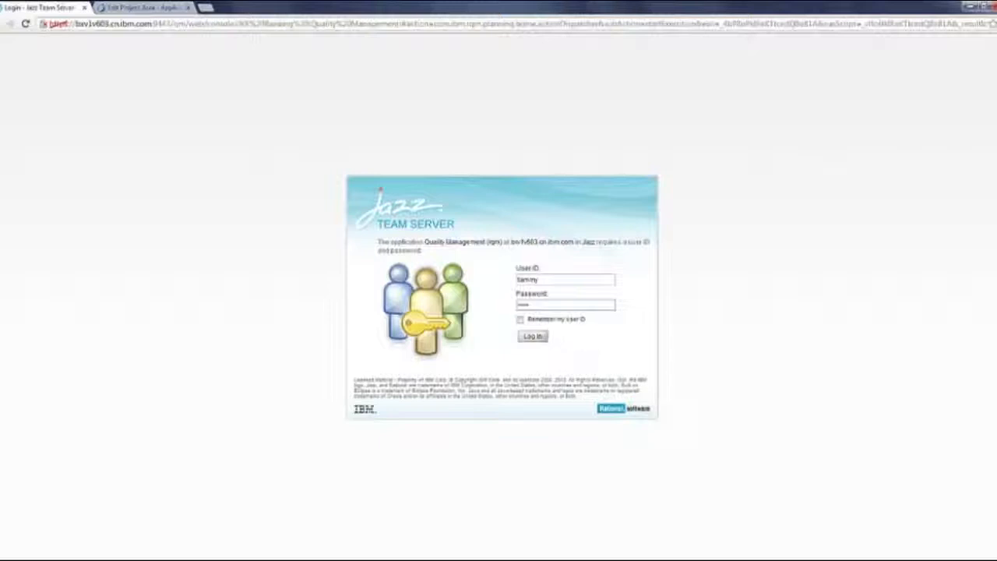
left_click(533, 337)
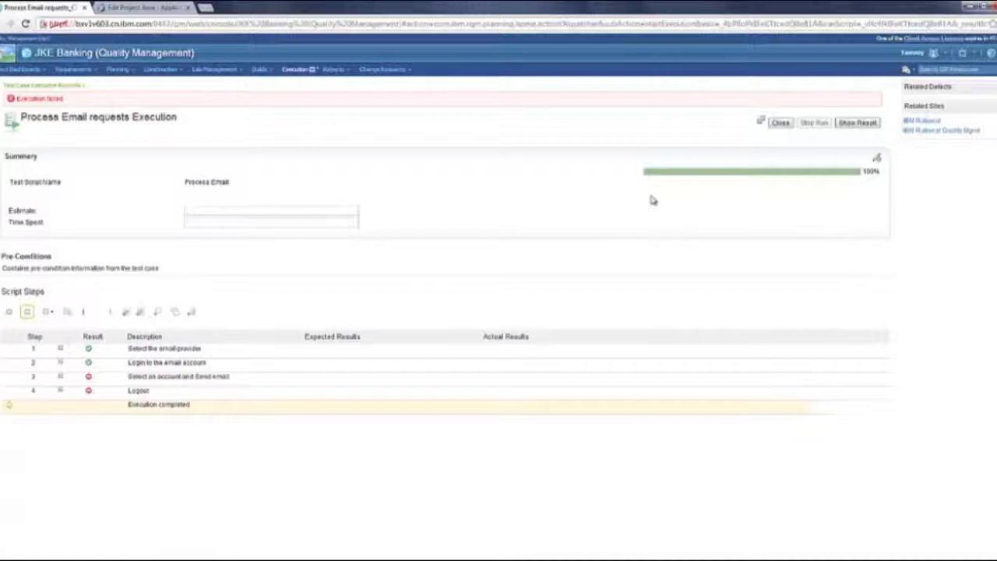
mouse_move(857, 121)
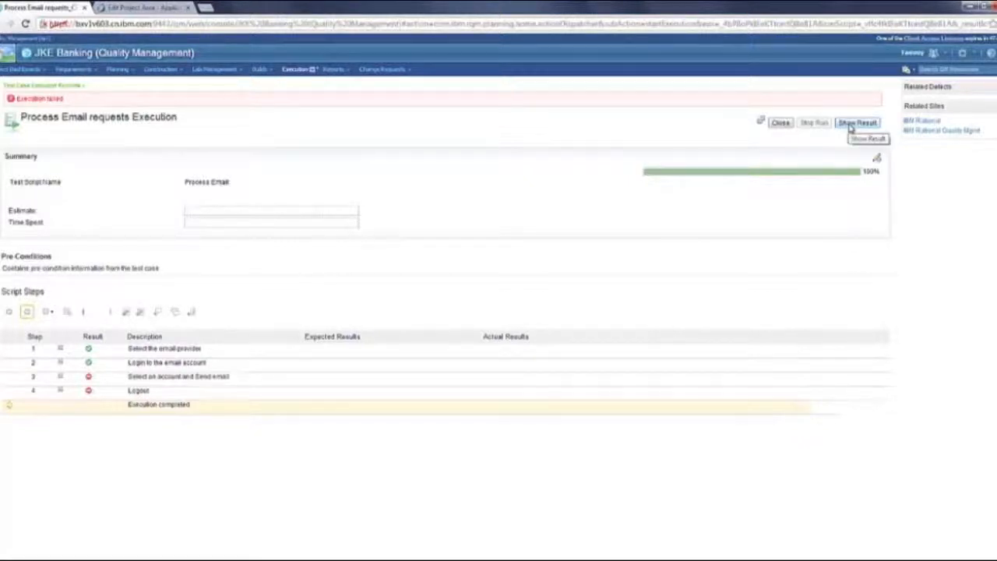
Show the Tested By column in the step results of 72: Process Email requests_Chrome.
left_click(857, 122)
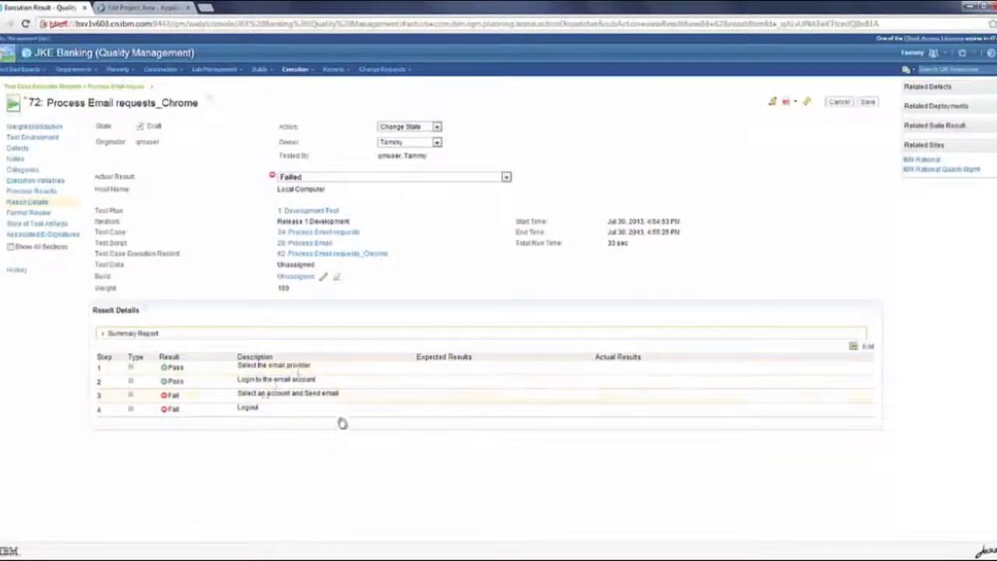
mouse_move(854, 346)
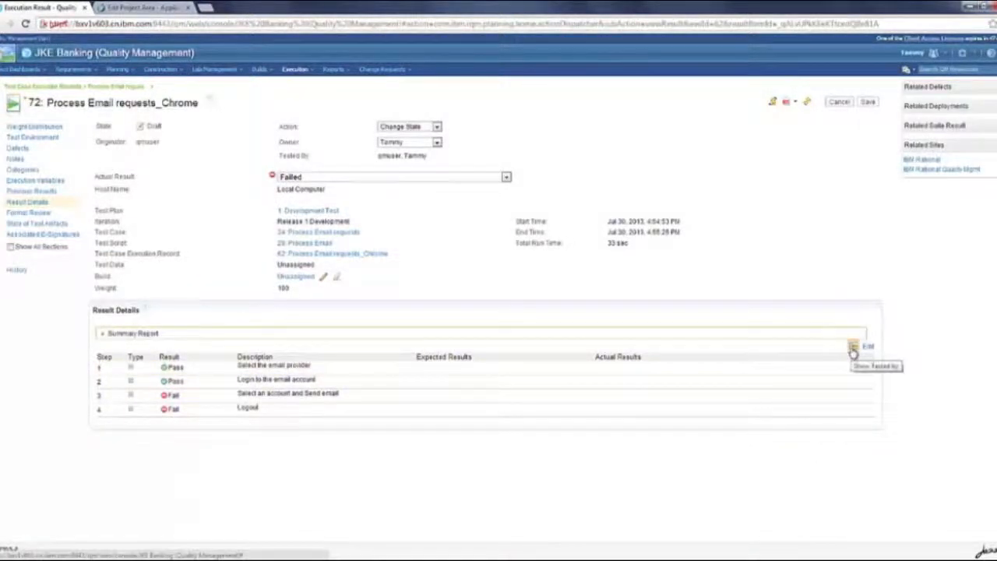
left_click(854, 349)
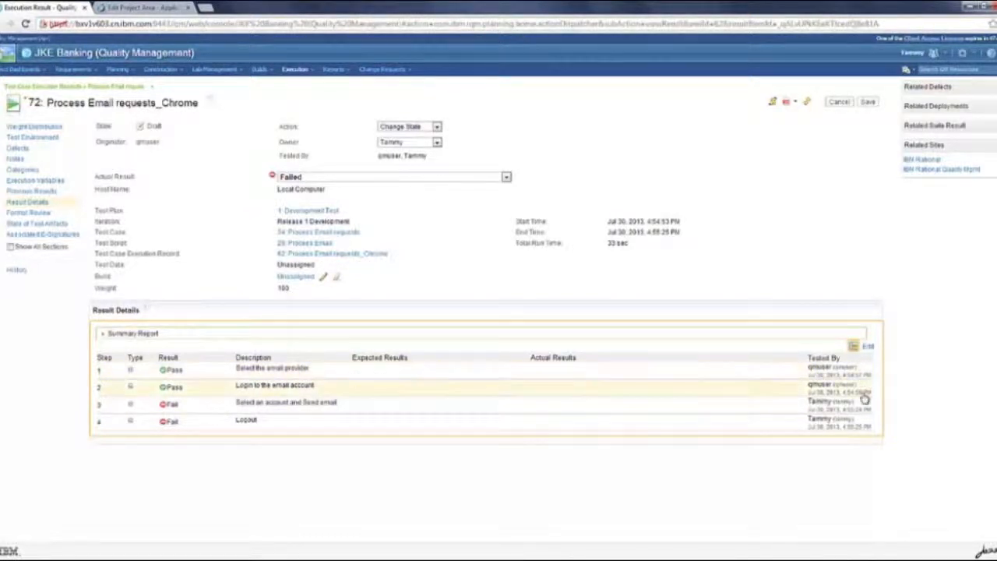
mouse_move(851, 436)
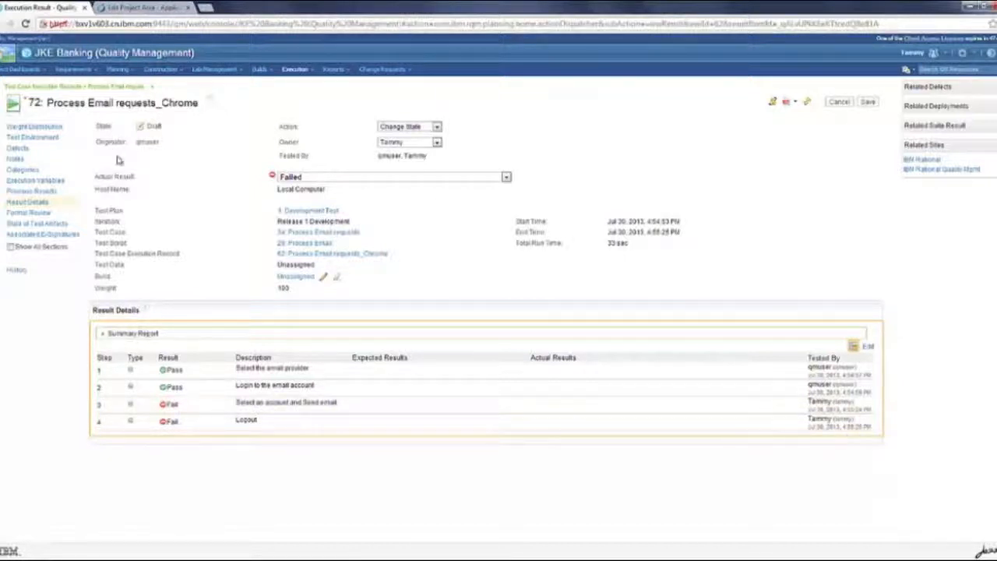
mouse_move(371, 168)
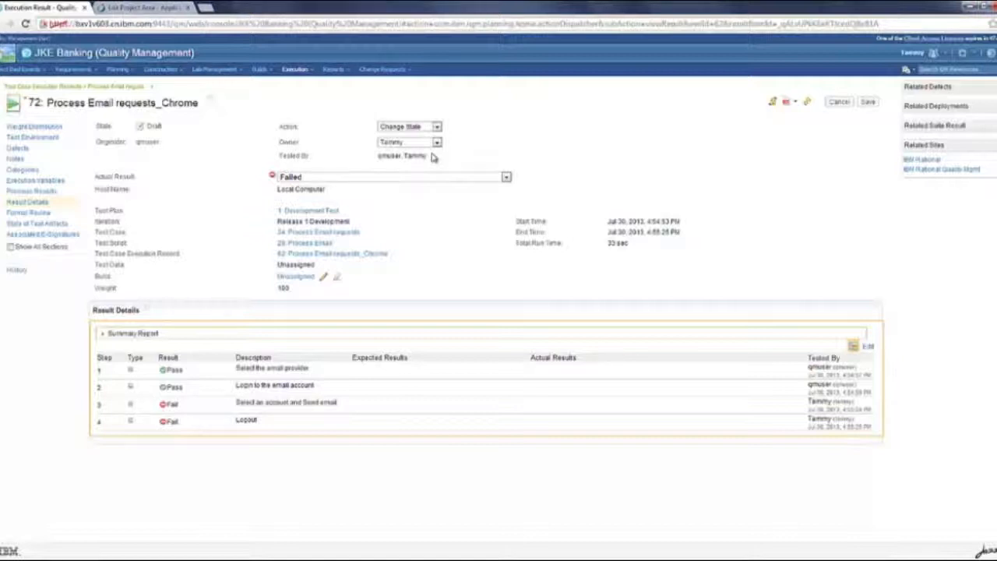
mouse_move(92, 165)
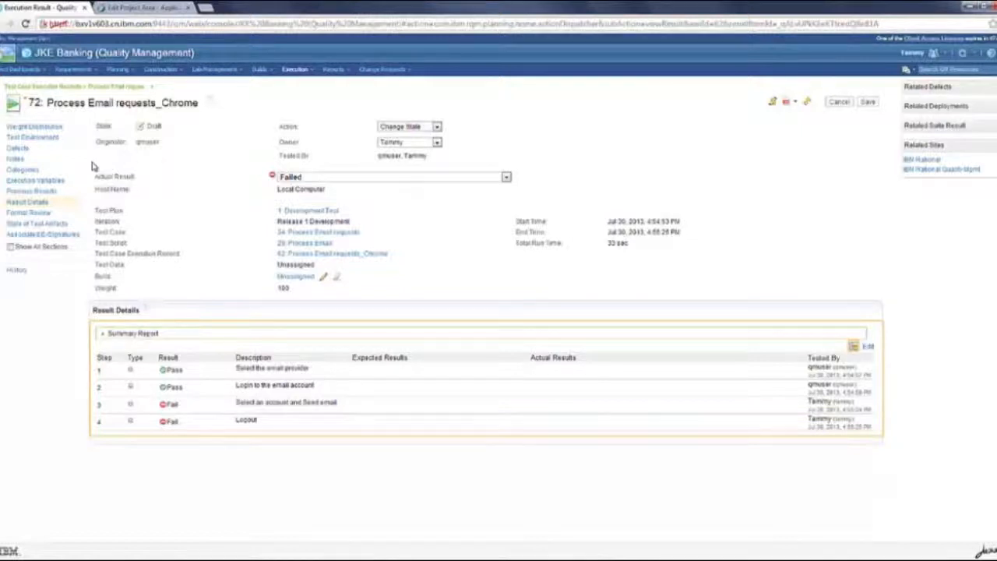
mouse_move(28, 211)
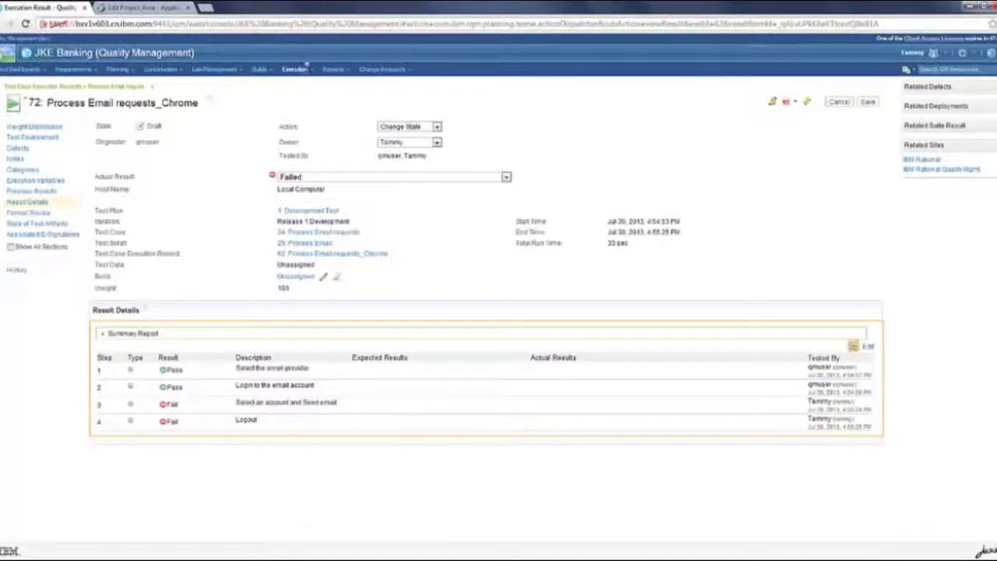
Review the run's State of Test Artifacts, then return to the Test Case Results list.
left_click(294, 68)
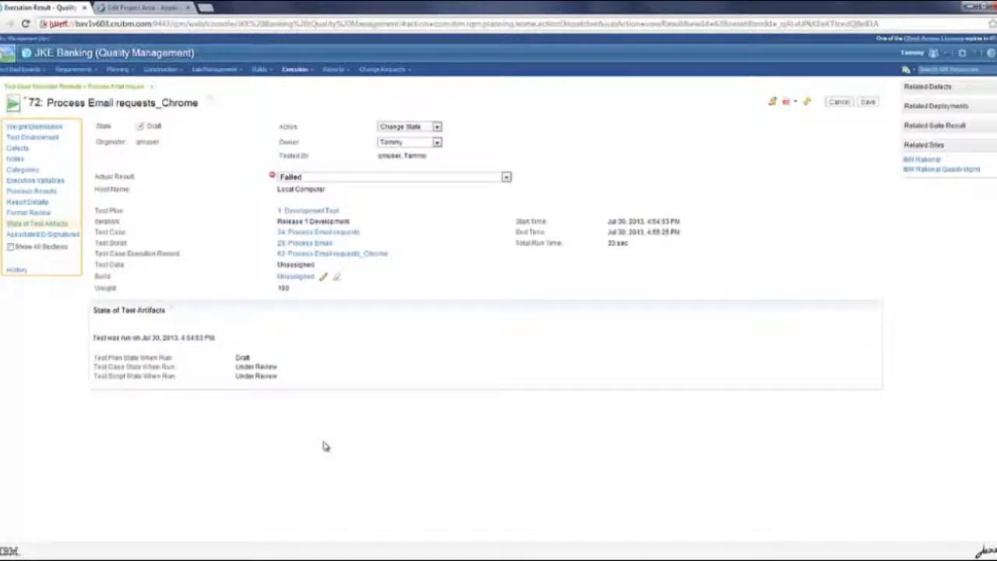
mouse_move(184, 382)
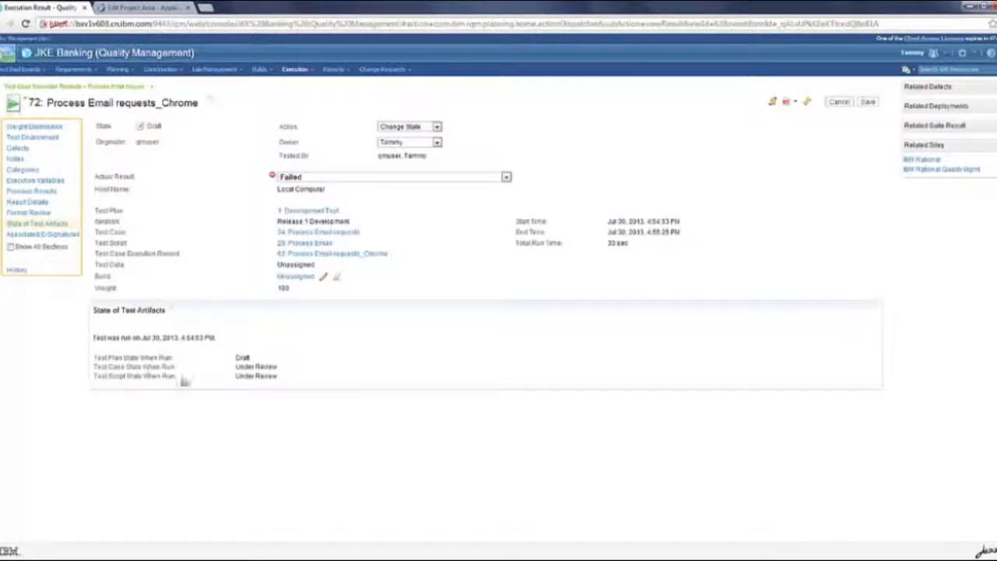
mouse_move(242, 358)
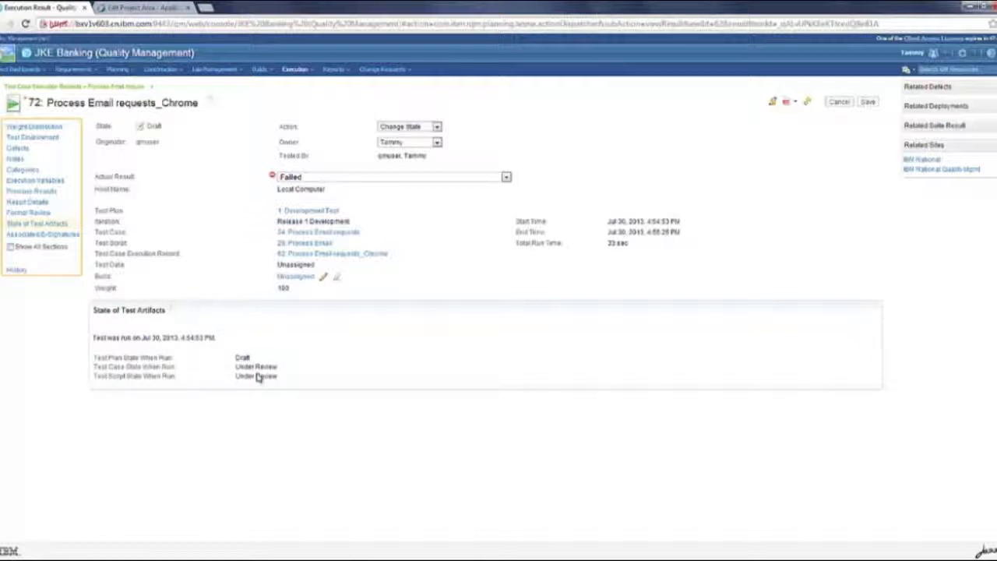
mouse_move(253, 382)
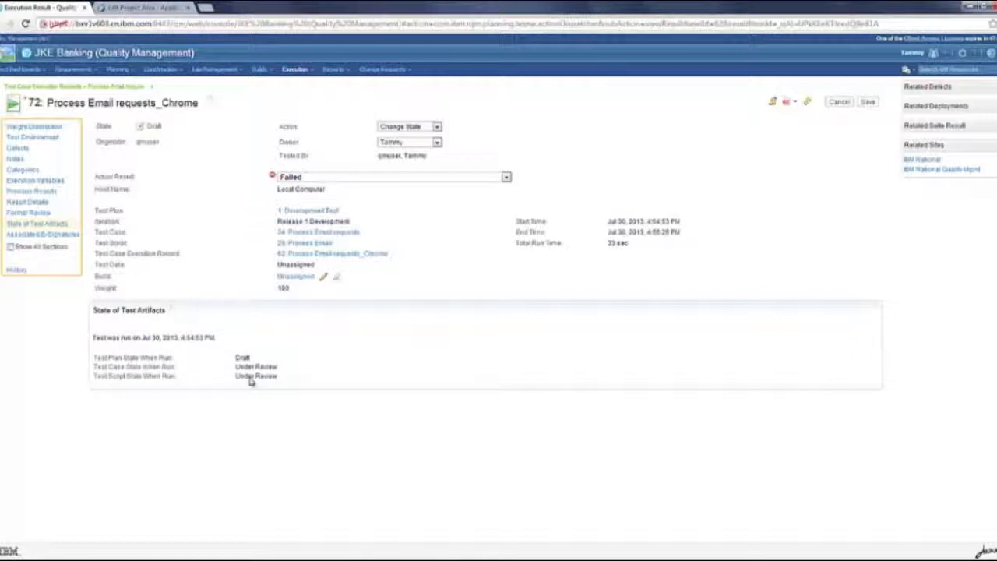
mouse_move(318, 109)
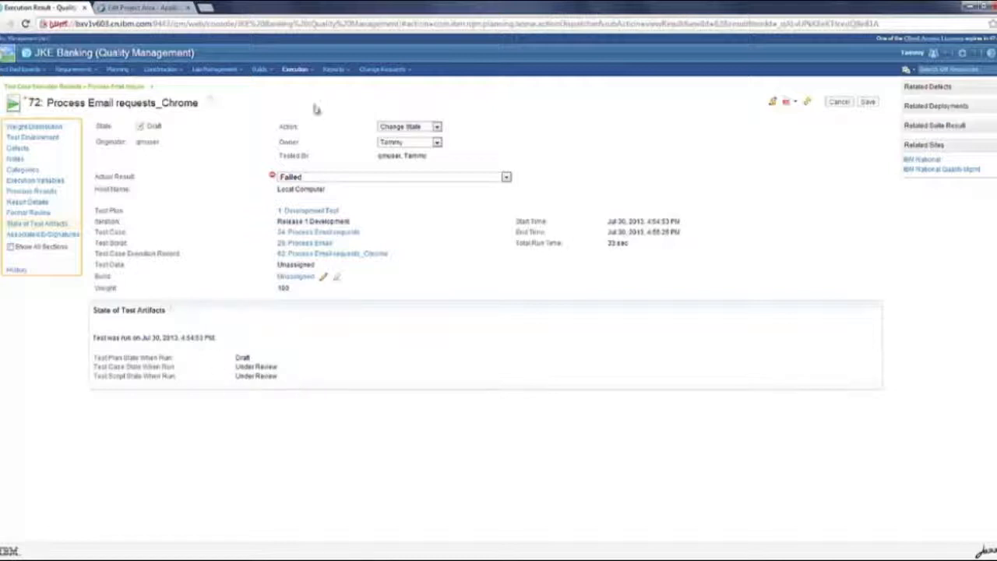
left_click(295, 69)
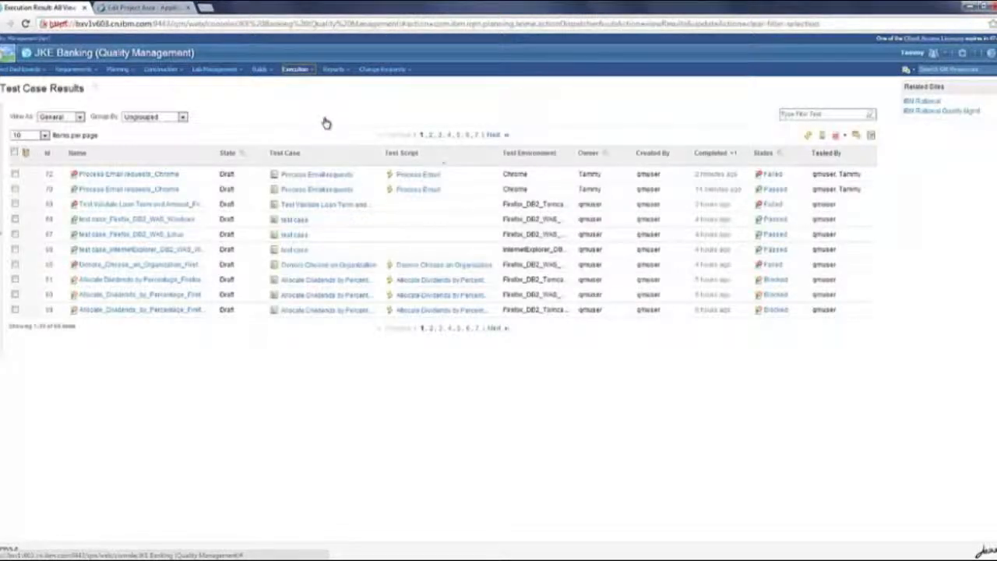
Add the artifact State When Run columns to the Test Case Results layout.
left_click(873, 135)
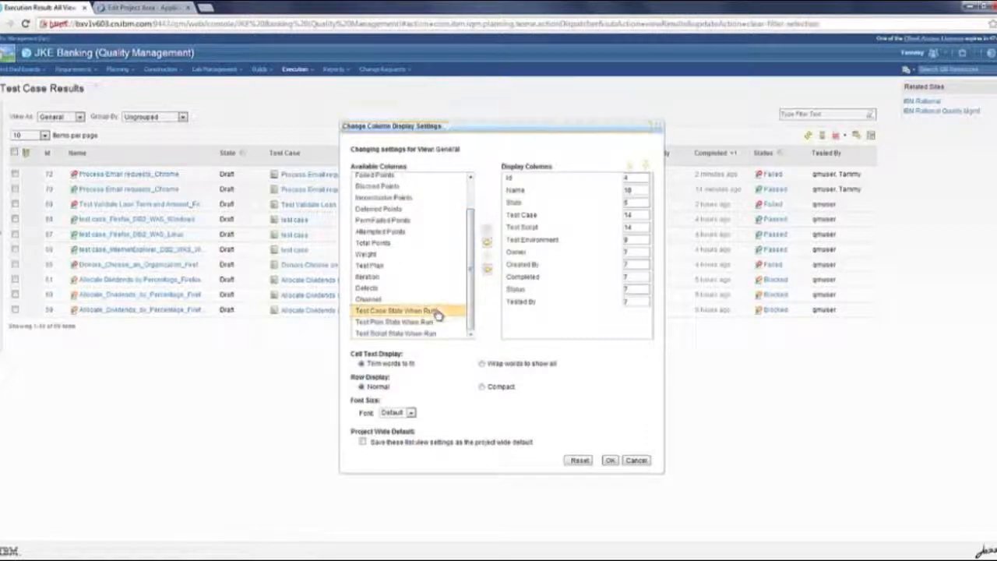
left_click(486, 226)
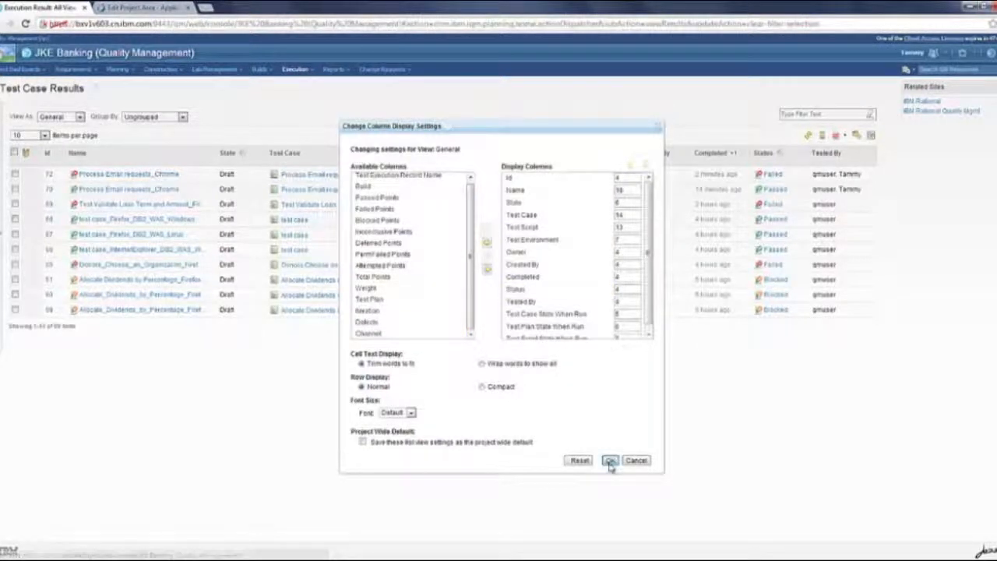
left_click(611, 460)
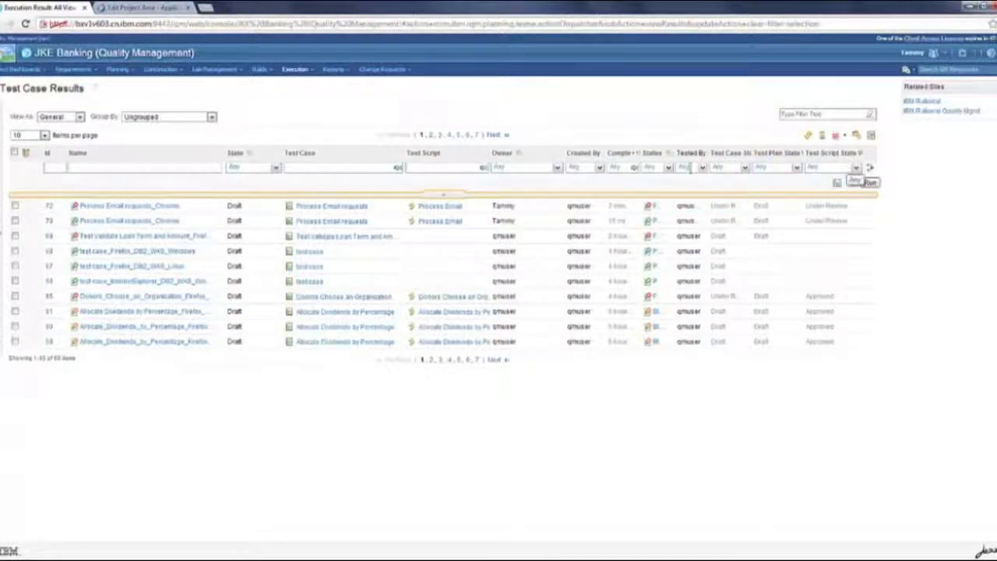
Filter the Tested By column to one user's results.
left_click(701, 167)
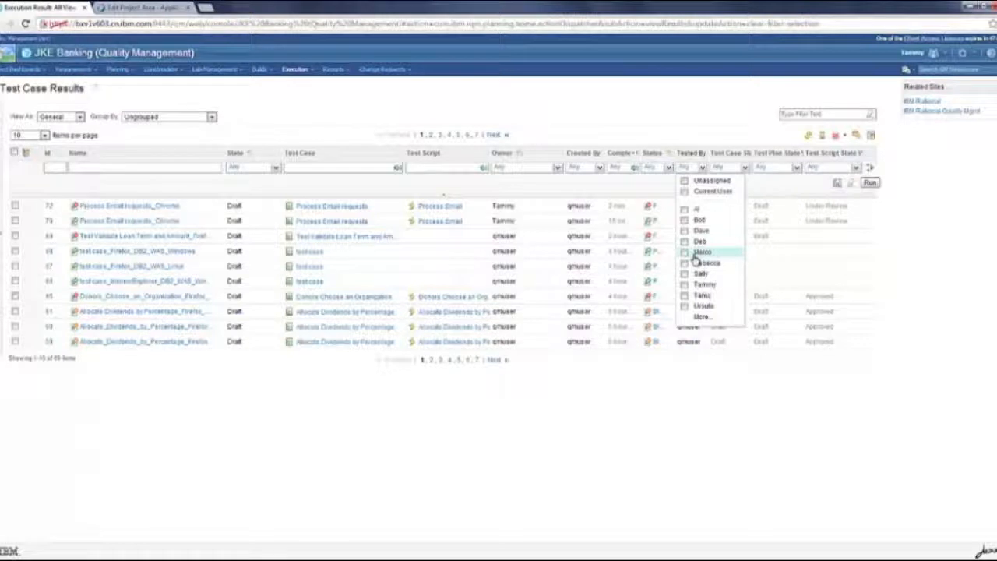
mouse_move(698, 275)
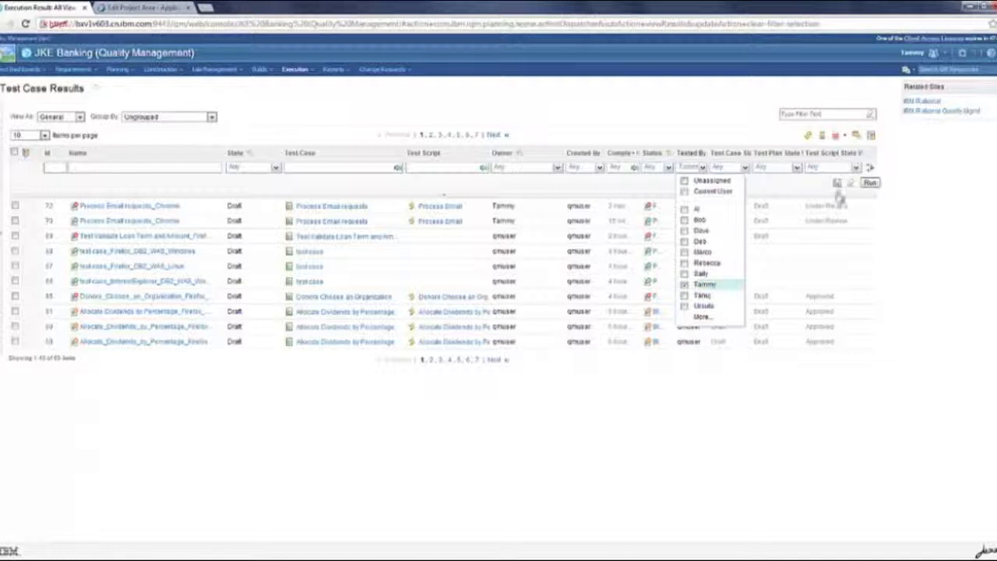
left_click(870, 182)
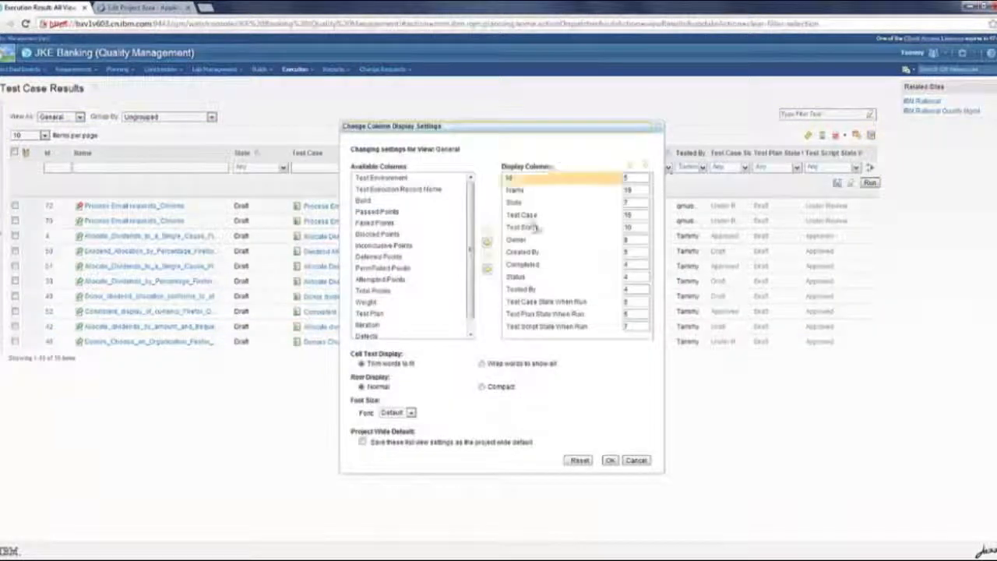
Filter the results to test cases whose state when run was Approved.
left_click(611, 460)
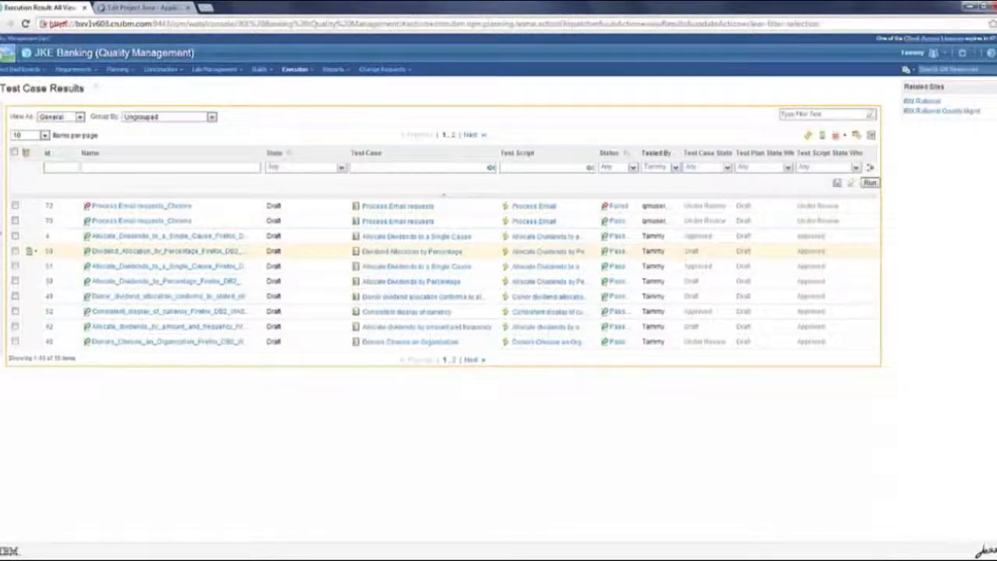
left_click(674, 167)
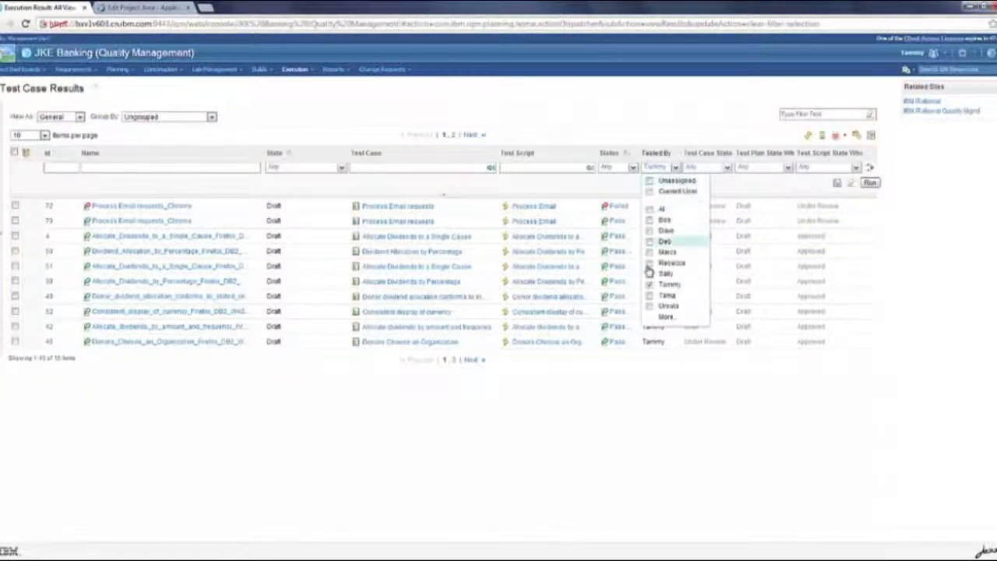
left_click(723, 167)
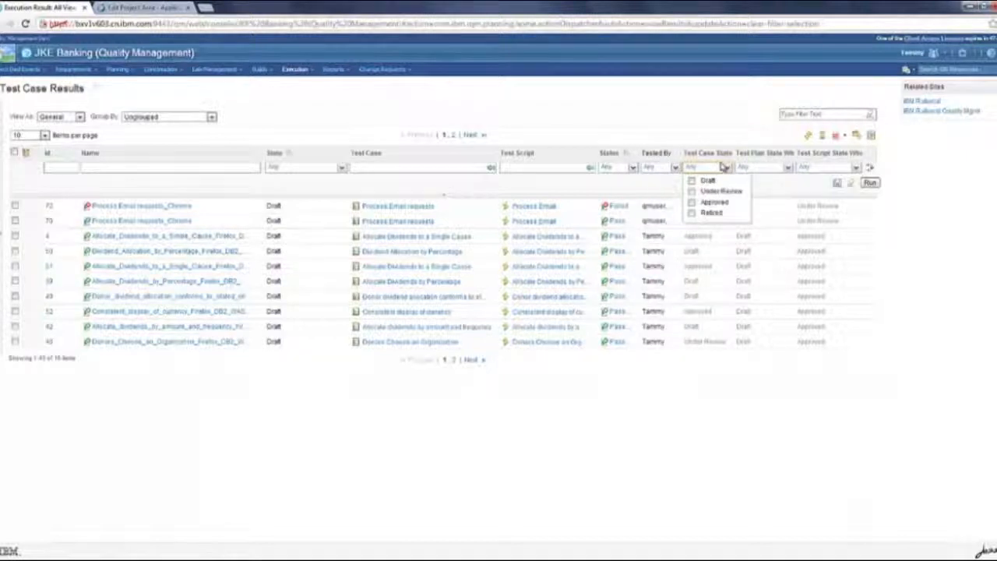
left_click(713, 203)
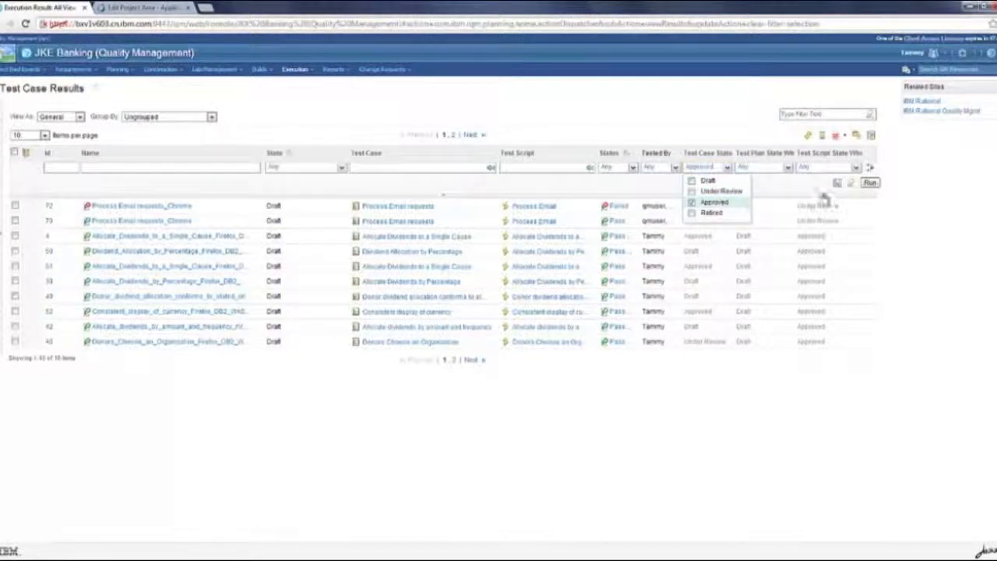
left_click(869, 183)
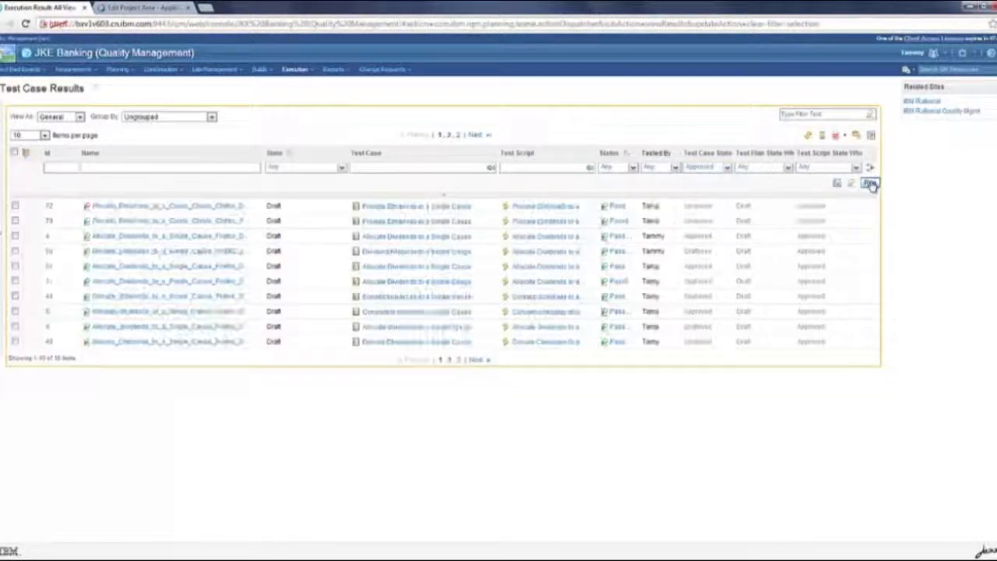